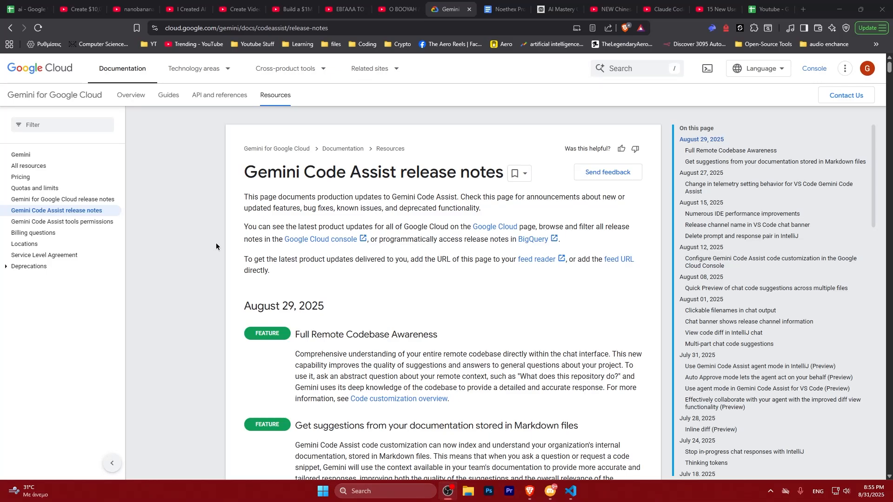
mouse_move(215, 247)
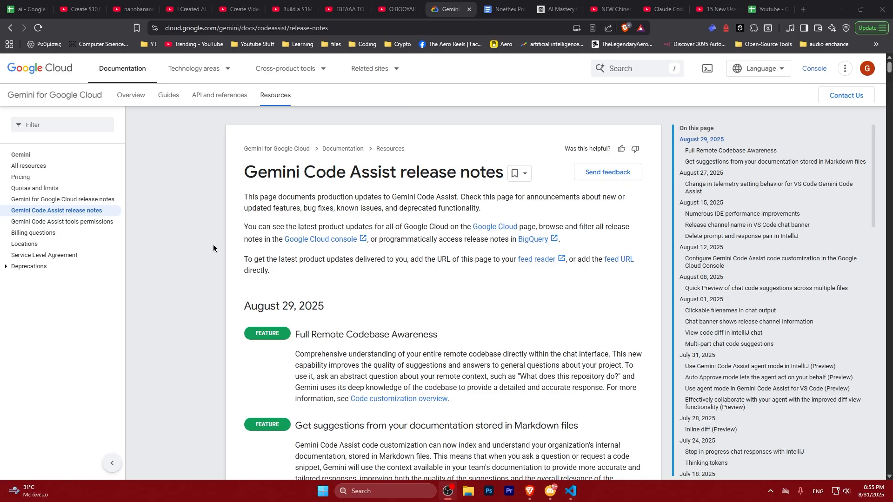
mouse_move(222, 248)
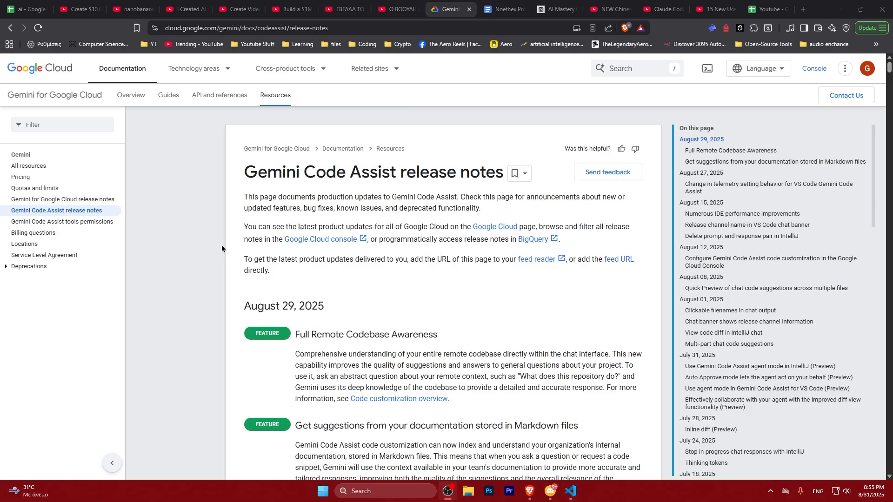
Scroll down through the Gemini Code Assist release notes page
scroll(down, 3)
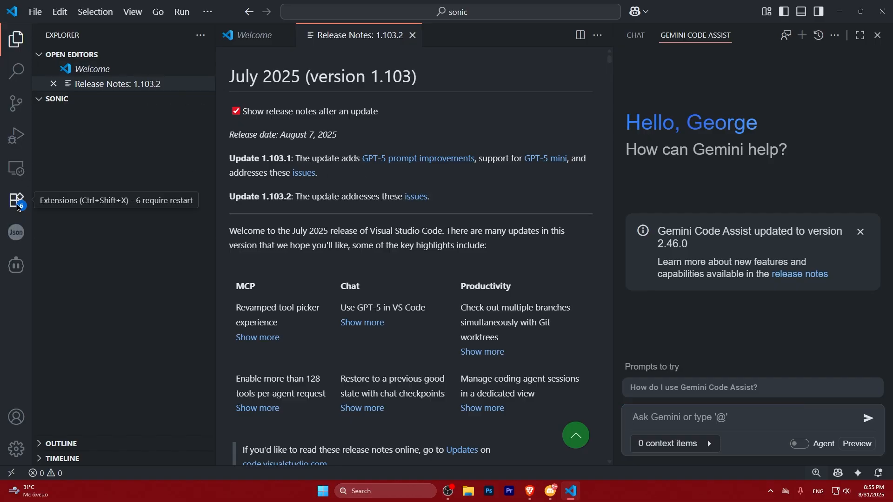
Search extensions for 'gemini code' and open the Gemini Code Assist extension details
click(16, 200)
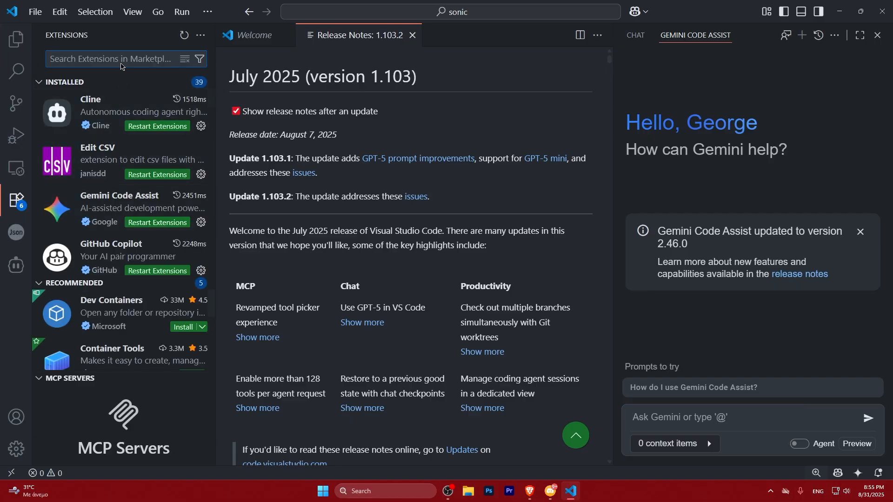
text(gemini code)
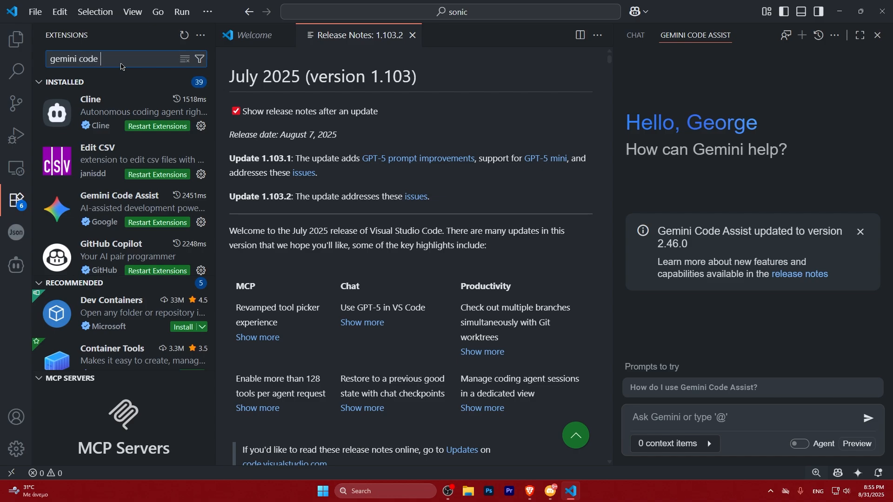
click(119, 96)
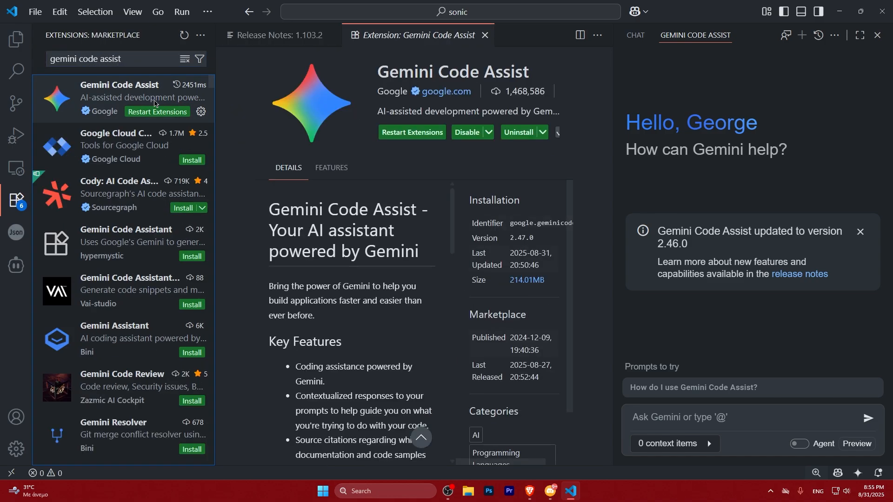
mouse_move(505, 77)
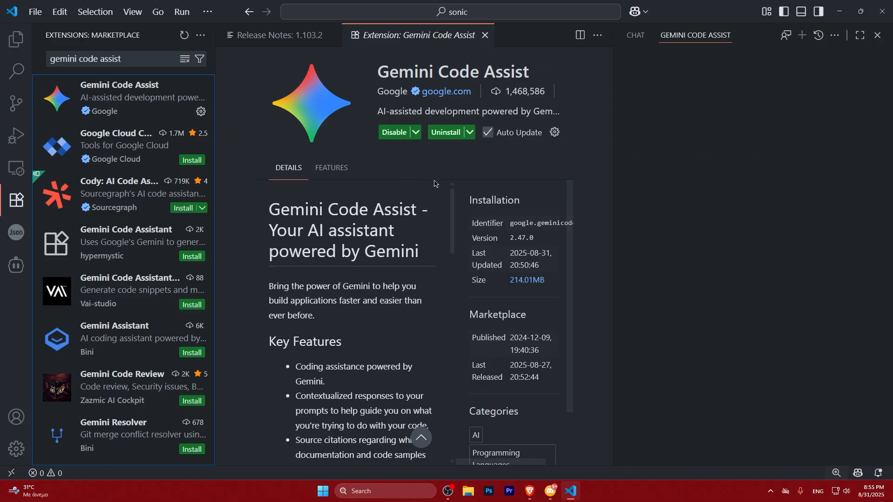
mouse_move(368, 150)
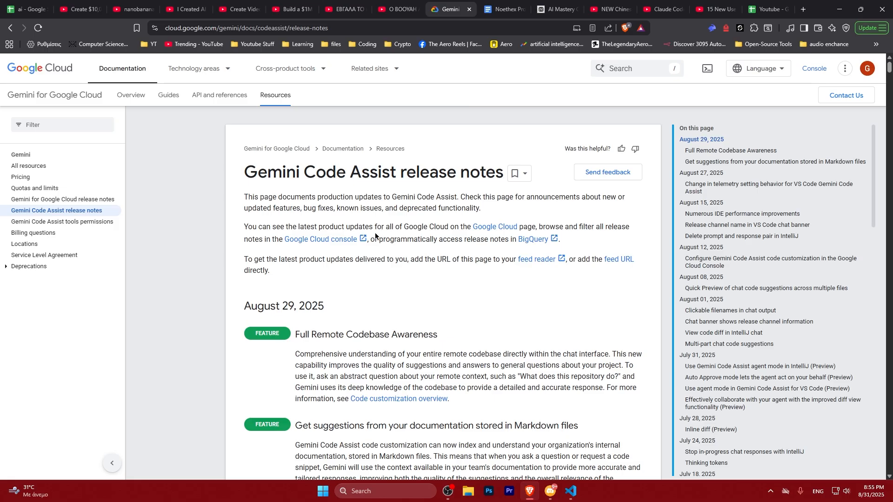
scroll(down, 3)
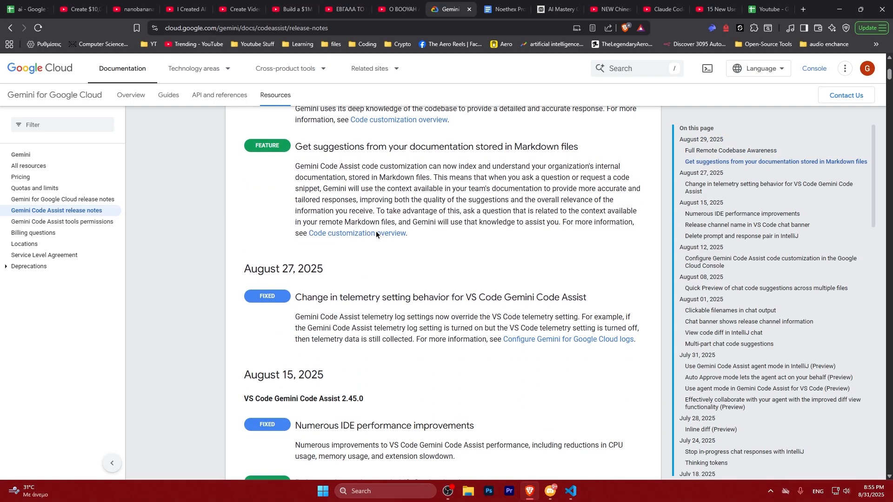
scroll(up, 3)
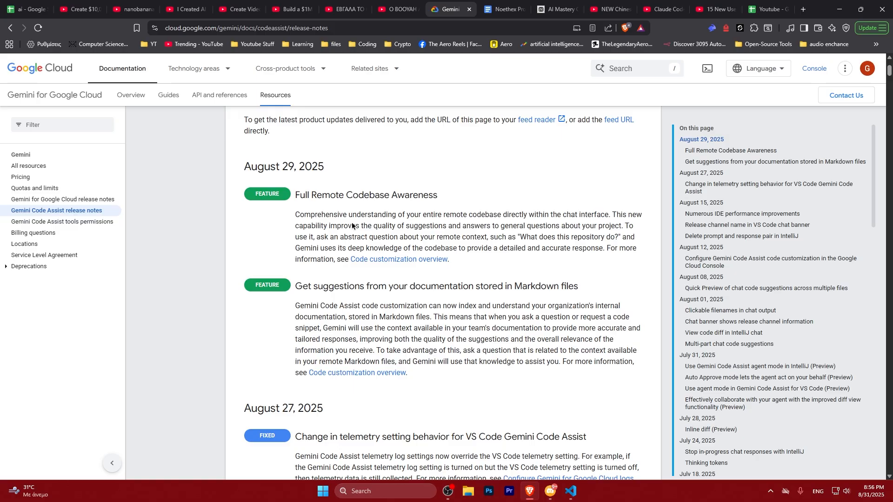
mouse_move(405, 233)
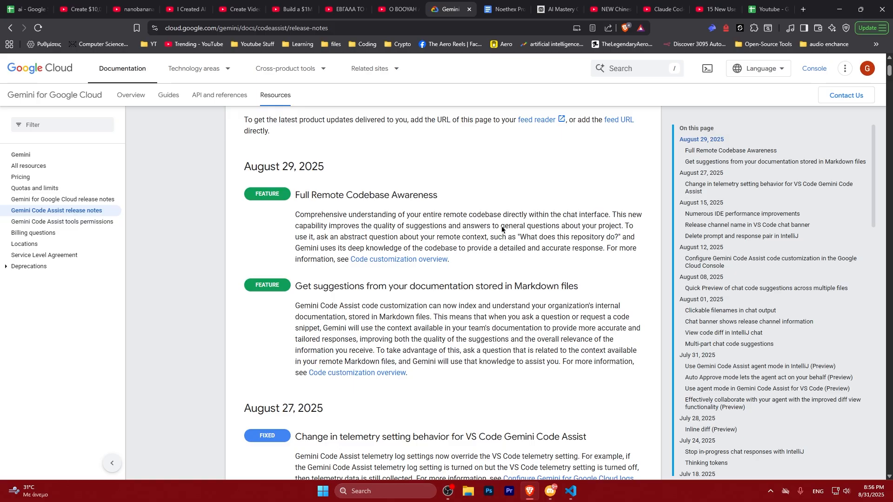
mouse_move(498, 232)
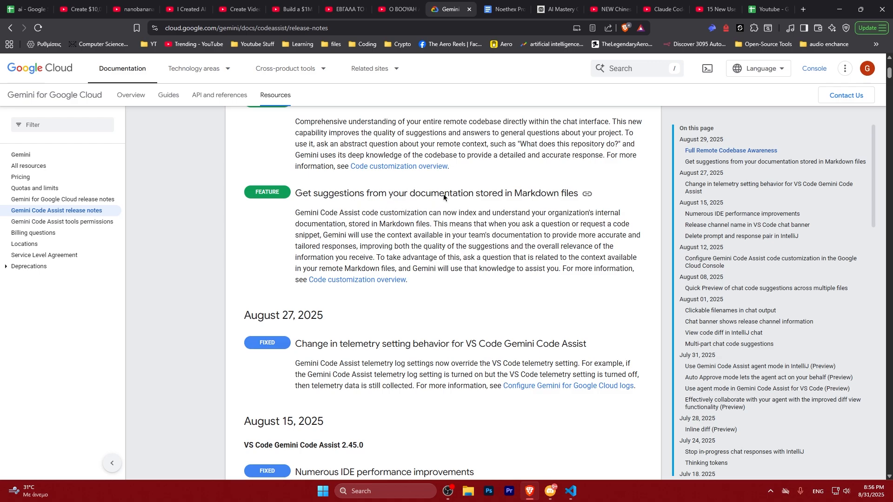
mouse_move(568, 197)
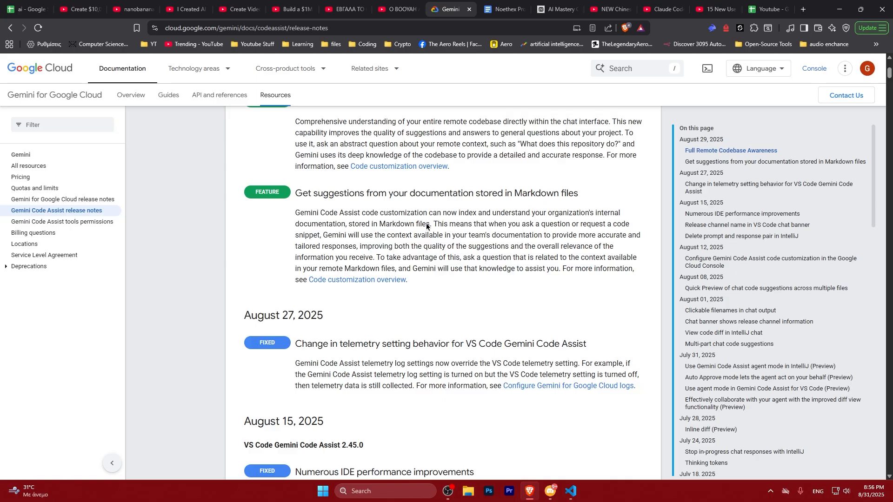
scroll(down, 3)
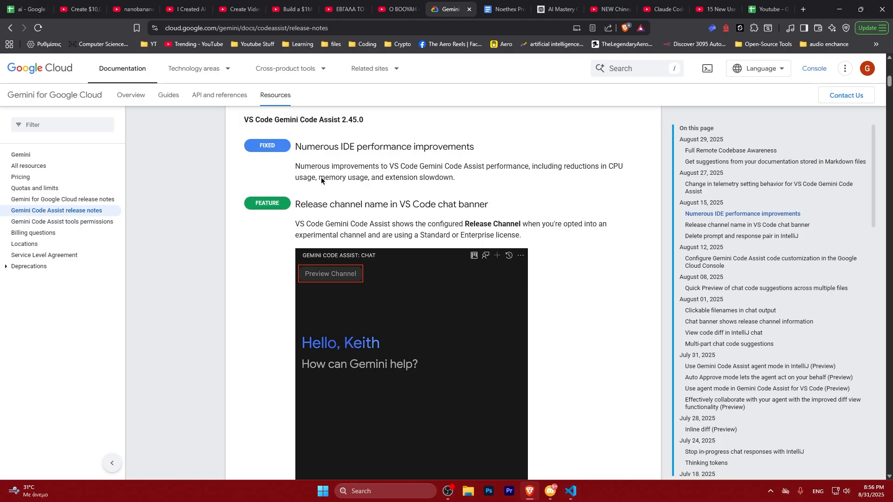
scroll(down, 3)
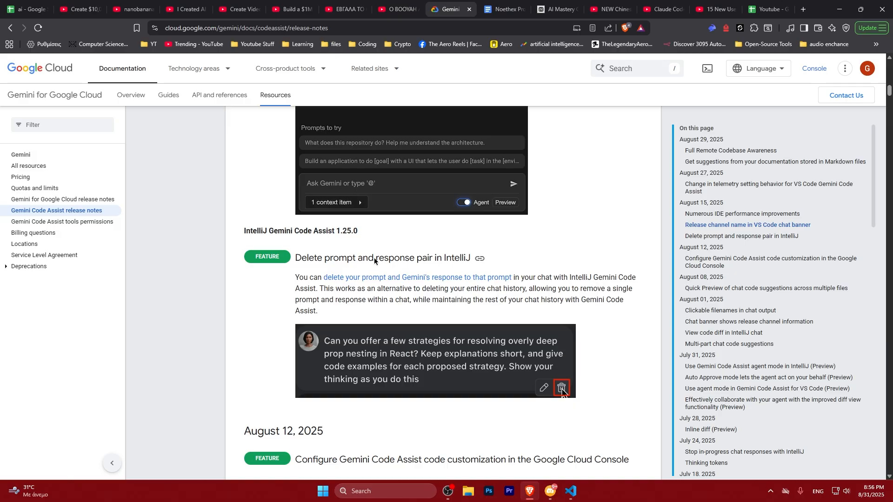
drag(244, 230, 342, 230)
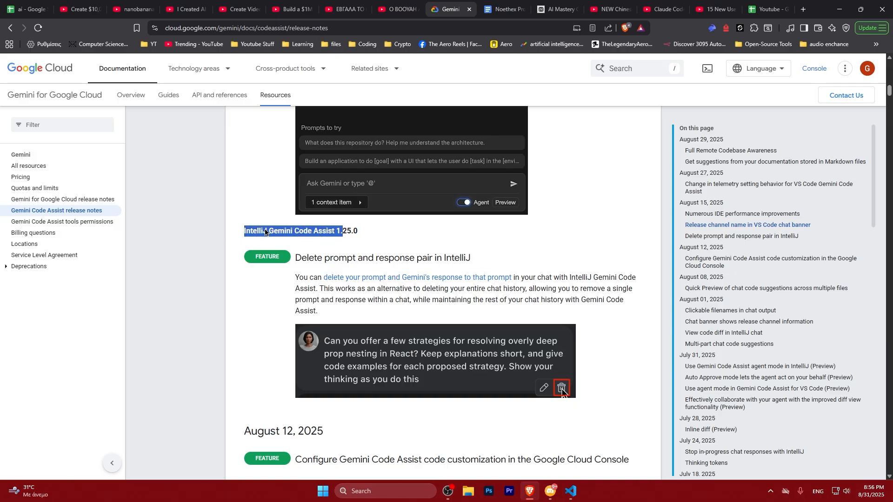
scroll(down, 3)
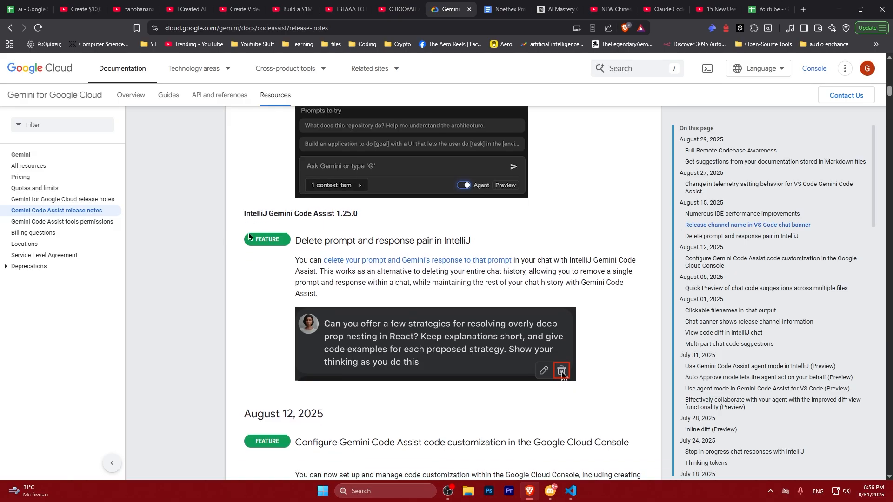
scroll(down, 3)
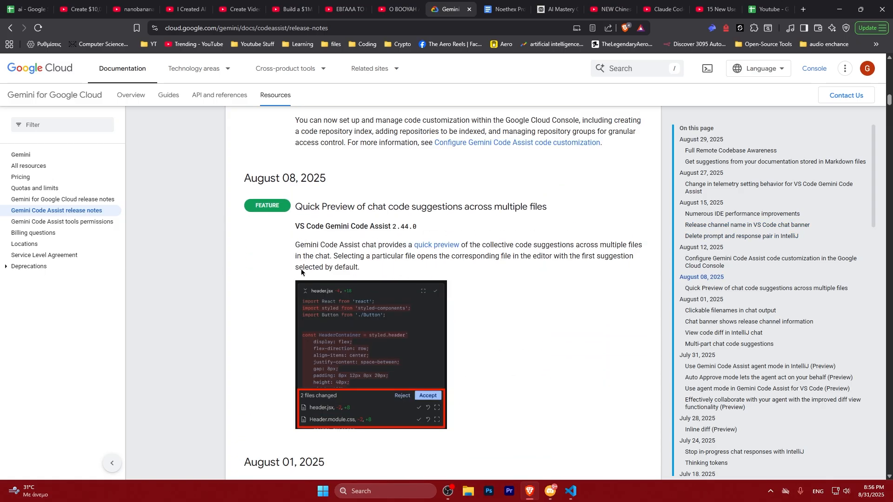
scroll(down, 3)
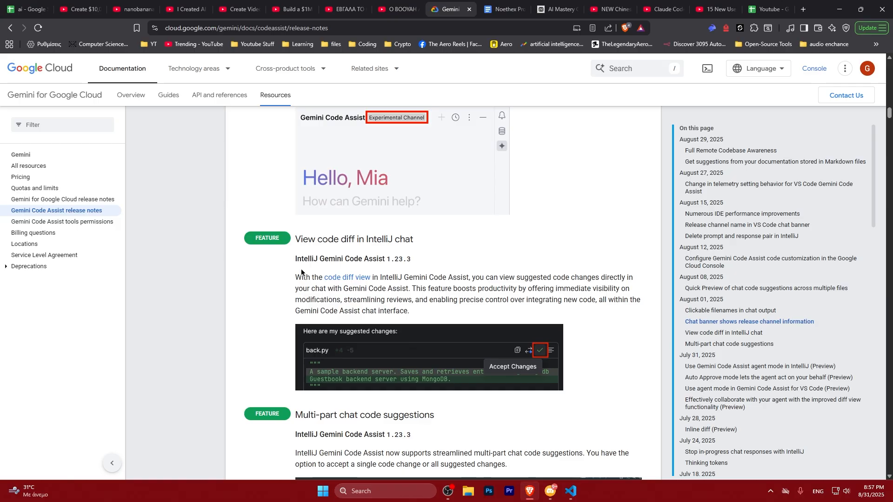
scroll(down, 3)
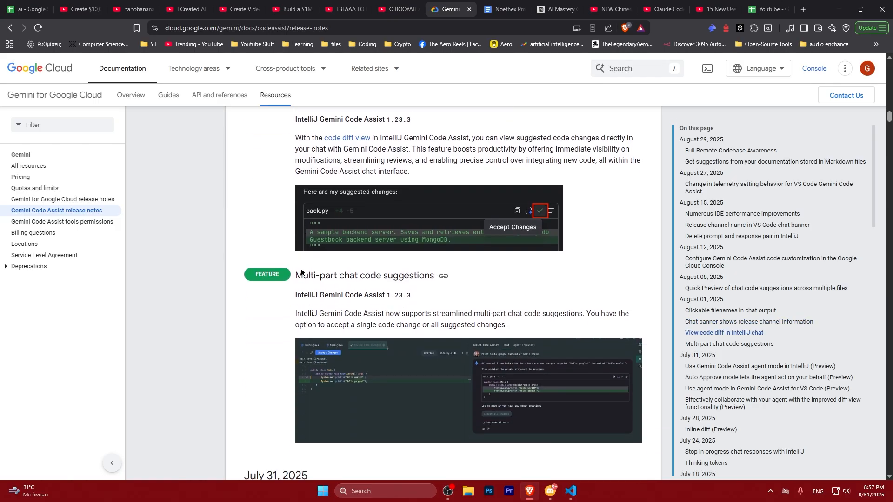
scroll(down, 3)
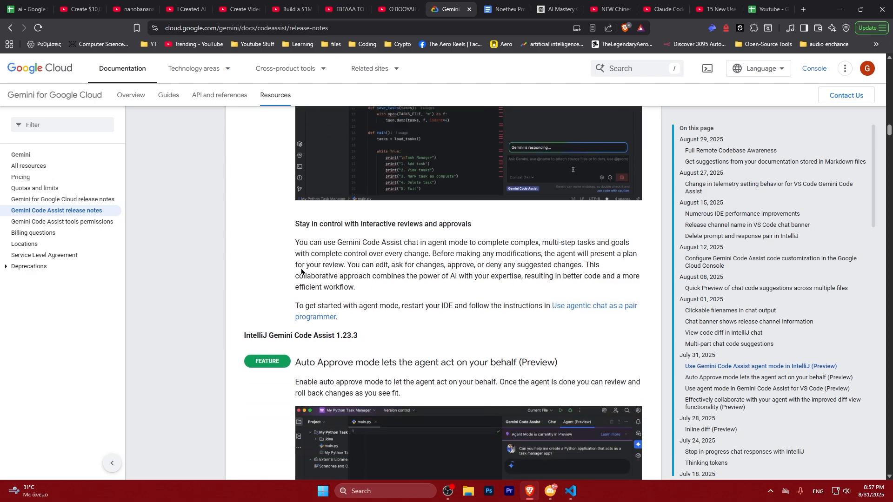
scroll(down, 3)
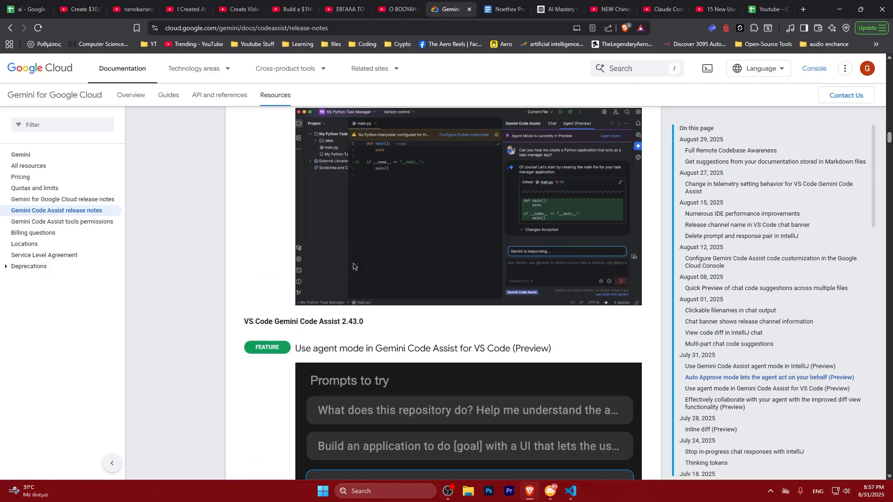
scroll(down, 3)
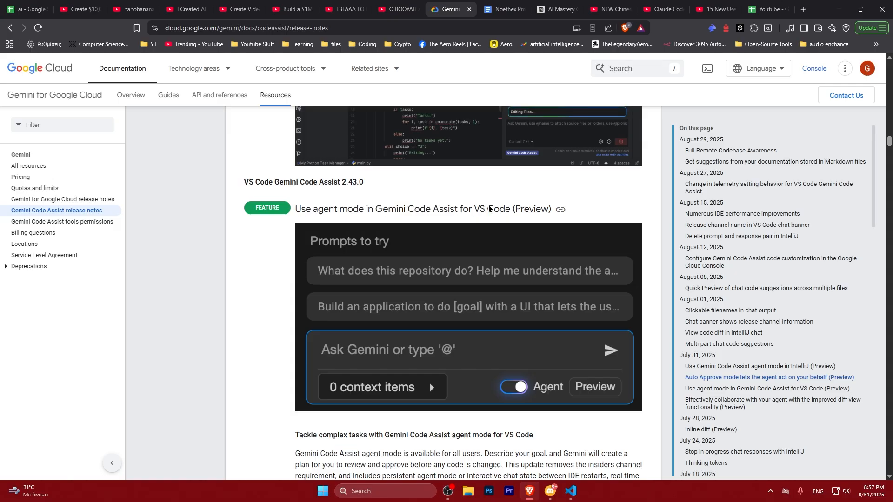
Copy the Transformer teaching-page prompt from the Noethex Prompts document
click(495, 9)
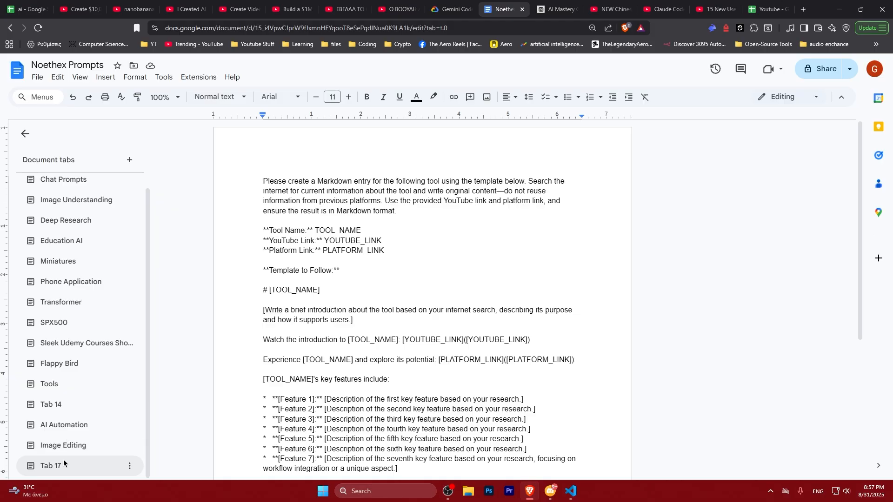
click(51, 465)
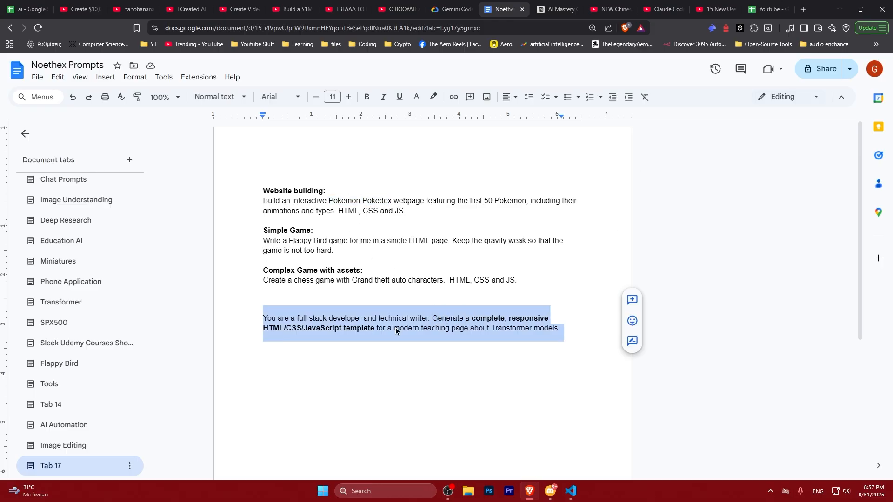
click(556, 10)
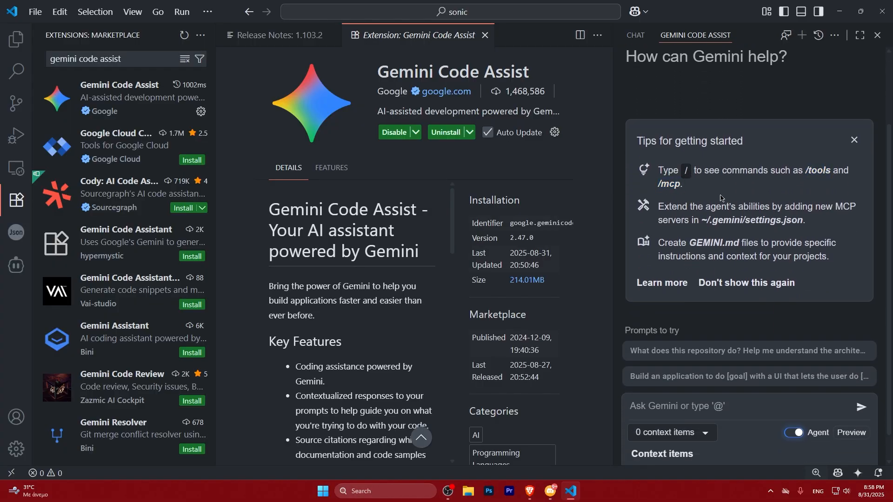
Point out the /tools tip, then show the empty sonic folder in Explorer
click(712, 406)
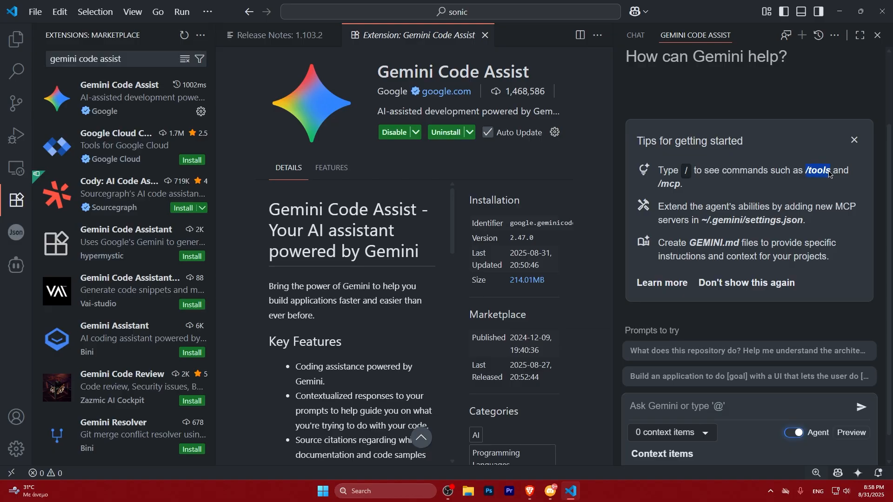
mouse_move(692, 246)
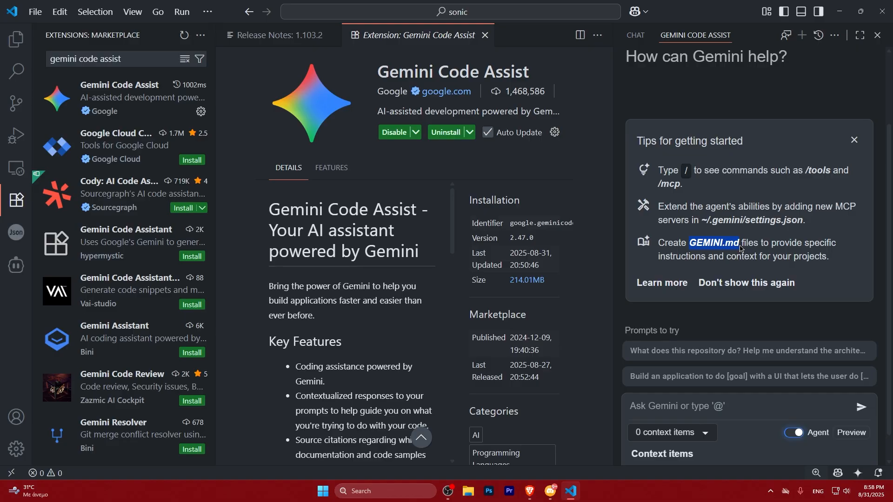
mouse_move(627, 219)
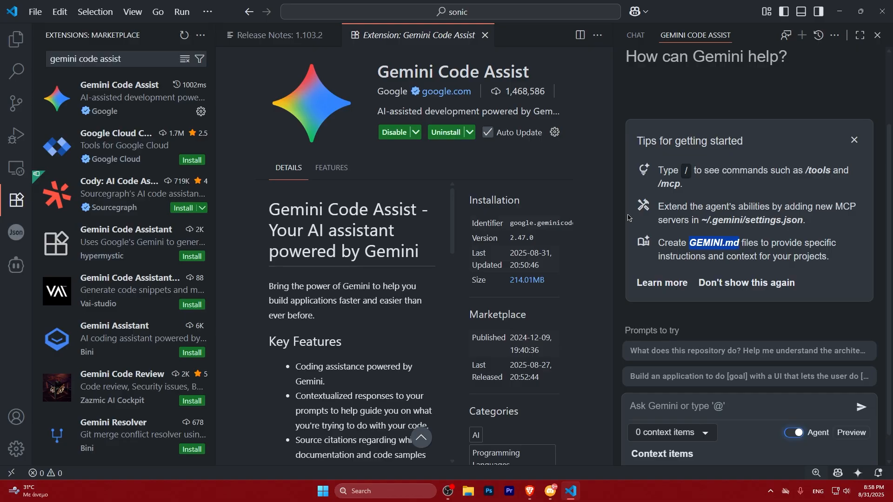
click(17, 39)
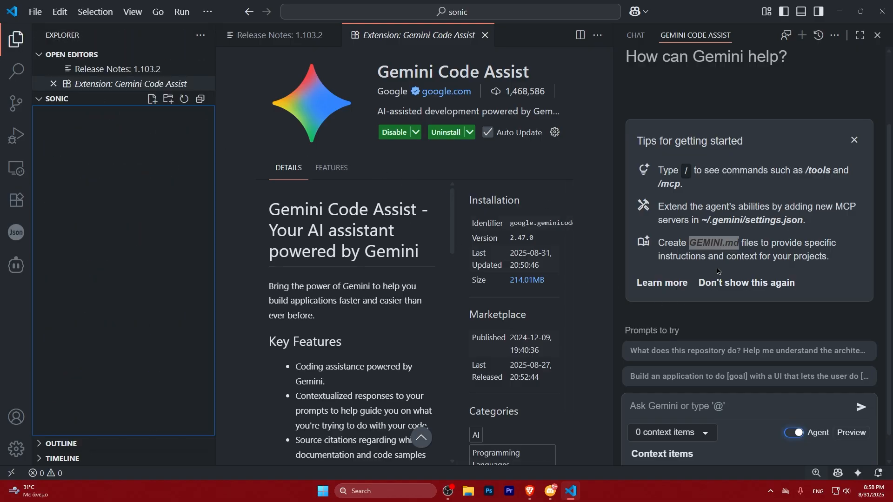
mouse_move(745, 282)
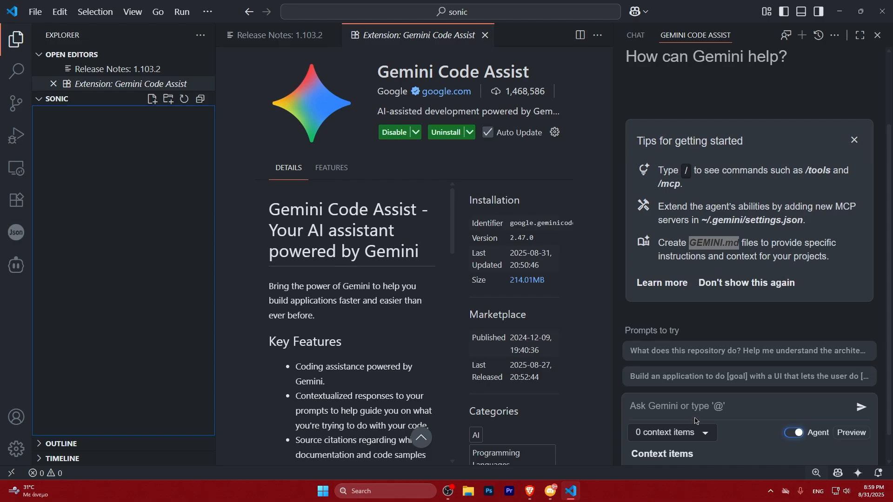
Send the Transformer page prompt and accept writing index.html, style.css and script.js
text(You are a full-stack developer and technical writer. Generate a complete, responsive HTML/CSS/JavaScript template for a modern teaching page about Transformer models.)
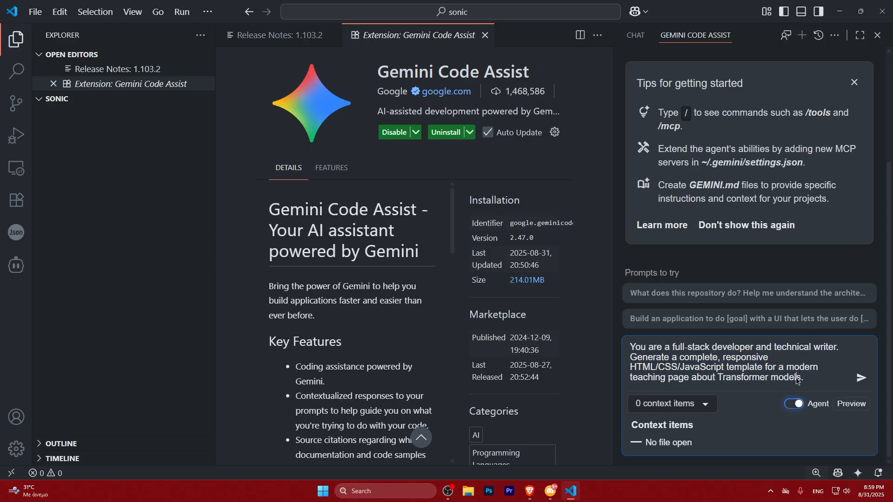
click(859, 378)
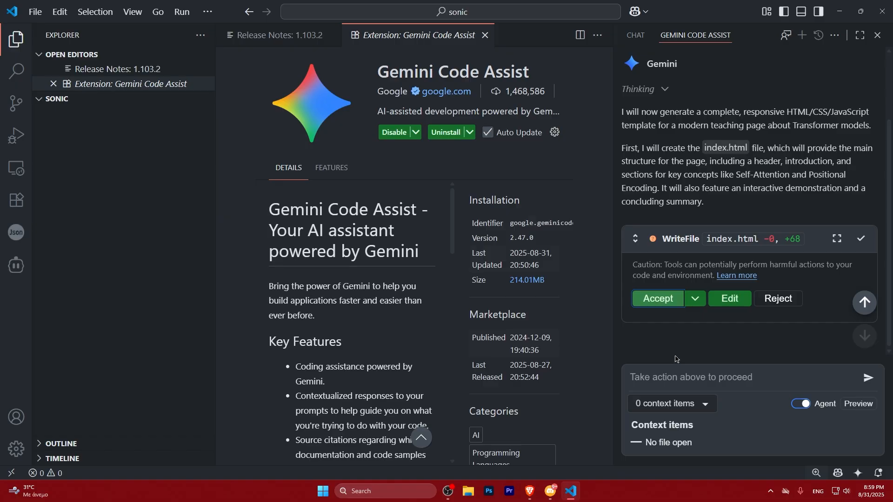
click(656, 299)
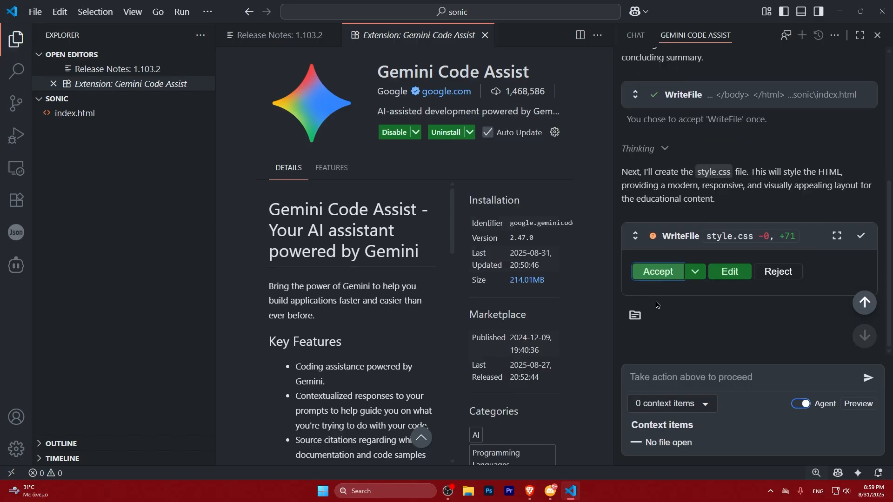
click(656, 272)
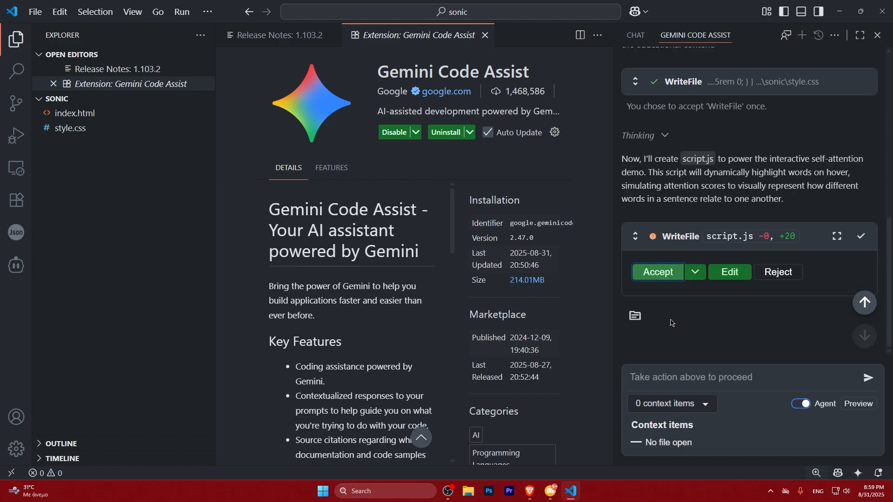
click(657, 271)
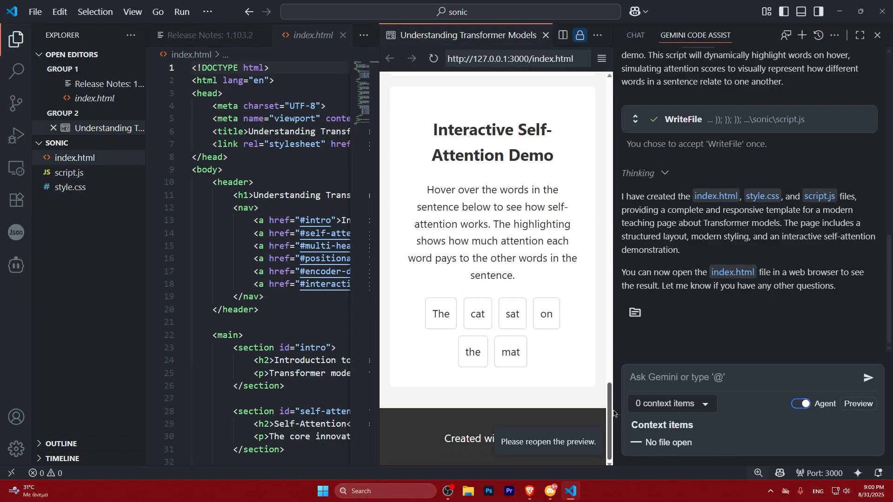
Close the Simple Browser preview, index.html and Release Notes tabs
click(545, 35)
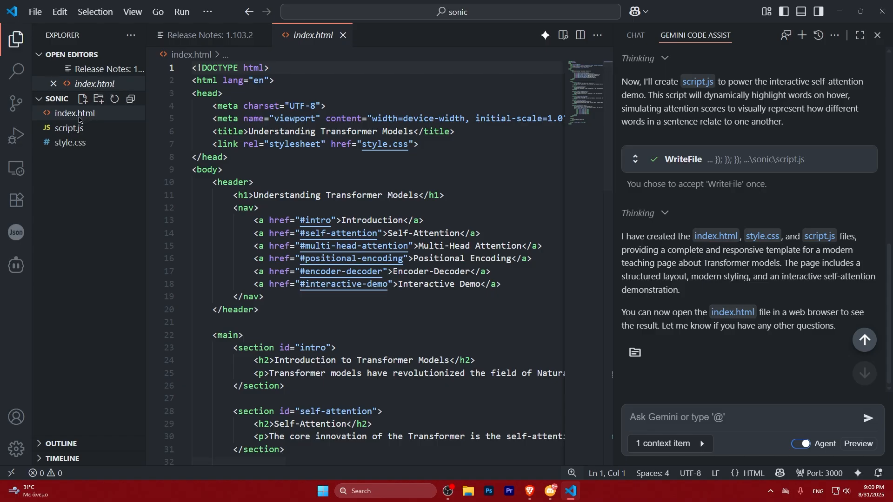
click(343, 35)
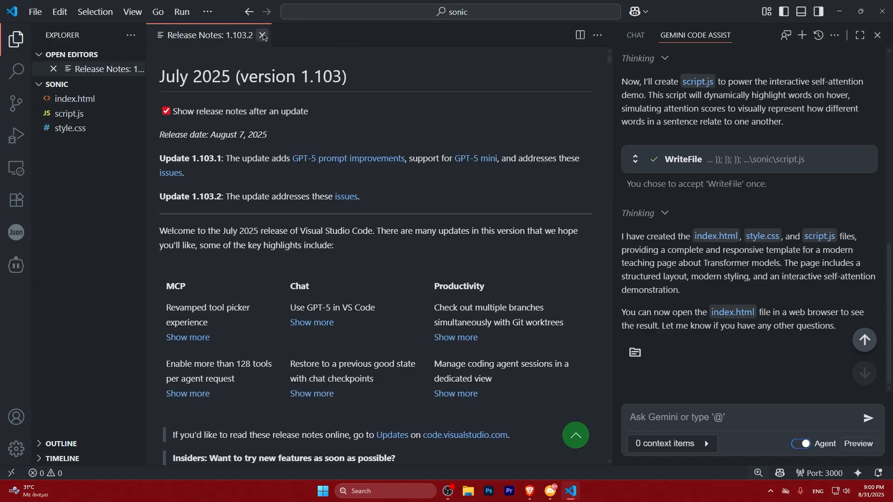
click(262, 35)
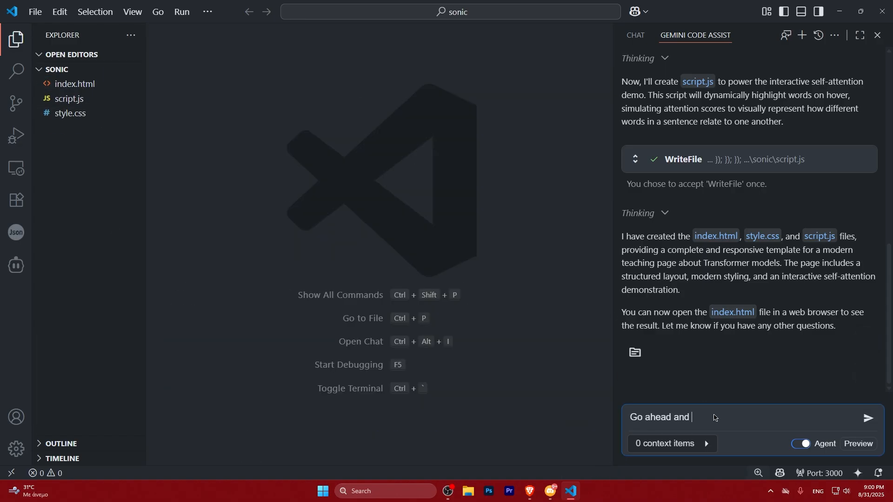
Send Gemini a request to improve the webpage's styling and content
text(improve the webs)
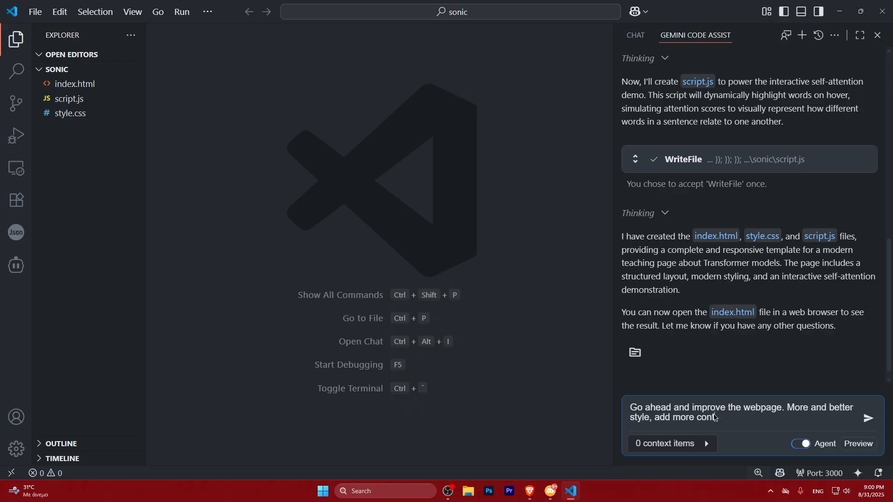
click(868, 419)
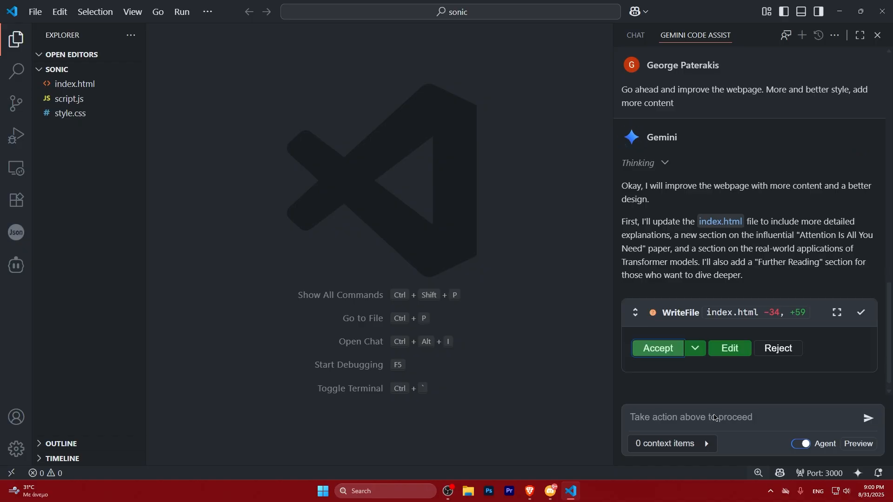
Accept Gemini's rewritten index.html and restyled style.css while script.js finishes
click(656, 347)
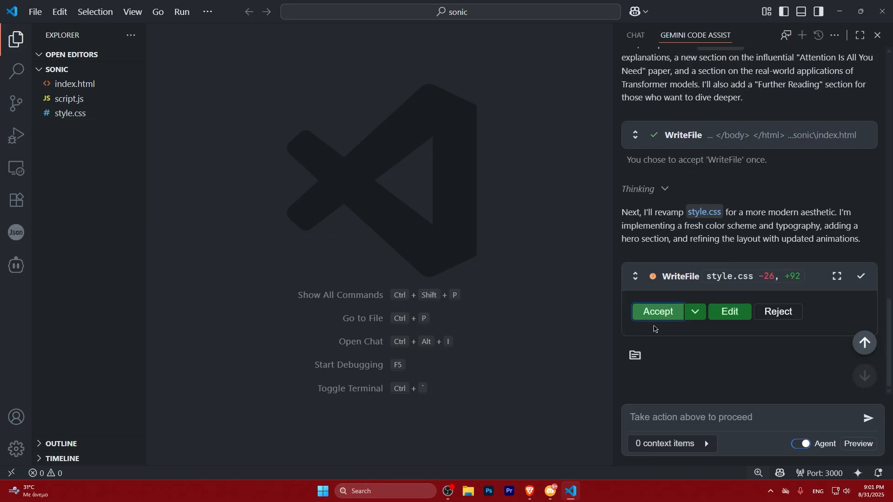
click(657, 311)
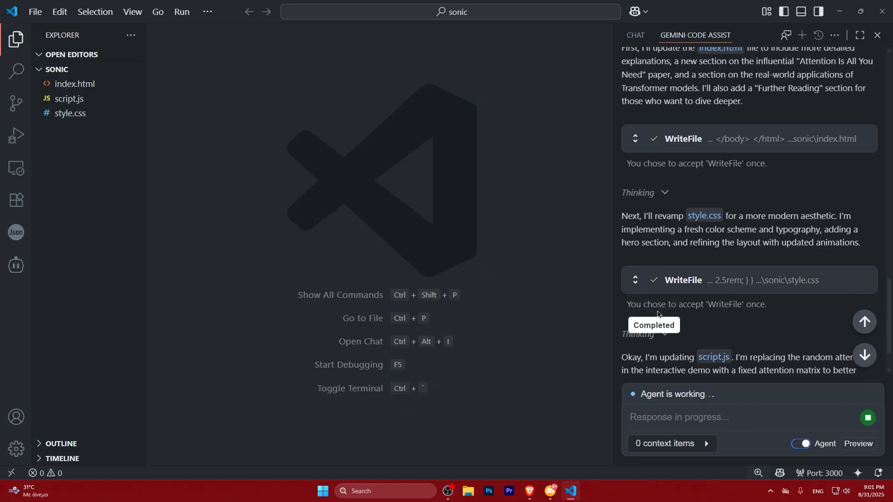
scroll(down, 3)
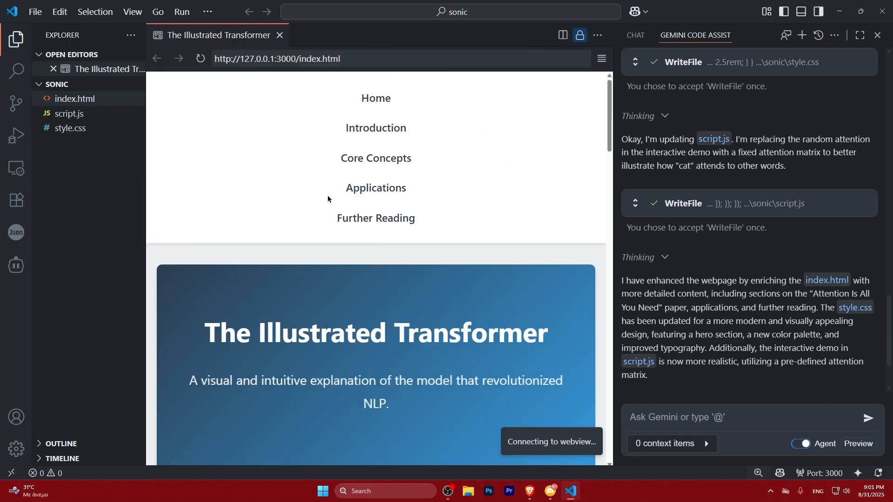
Scroll the revamped page preview, close it, and reveal the sonic folder on disk
scroll(down, 3)
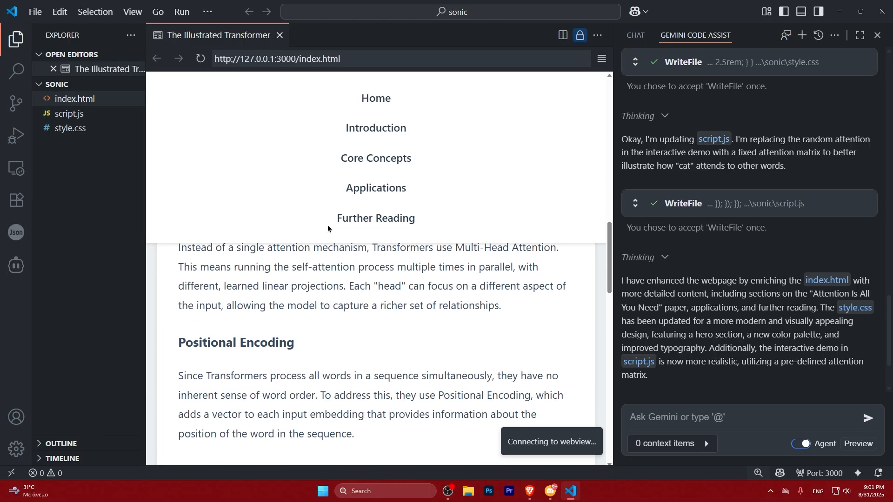
scroll(down, 3)
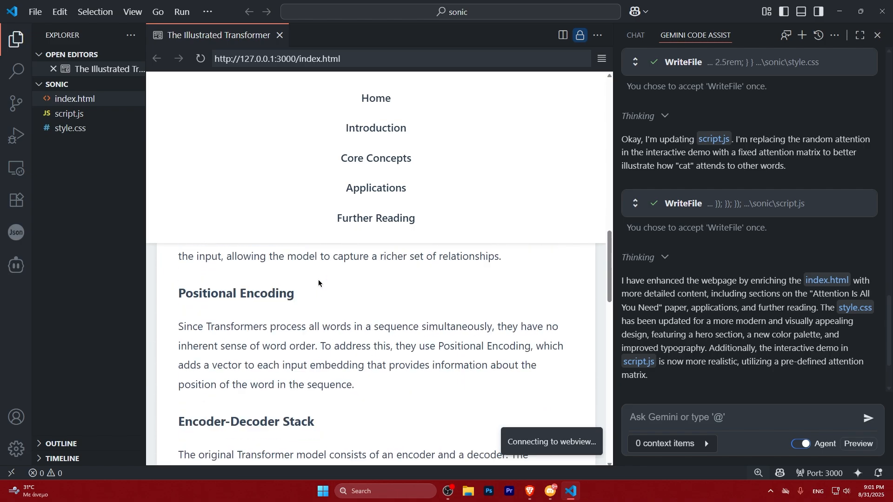
click(69, 113)
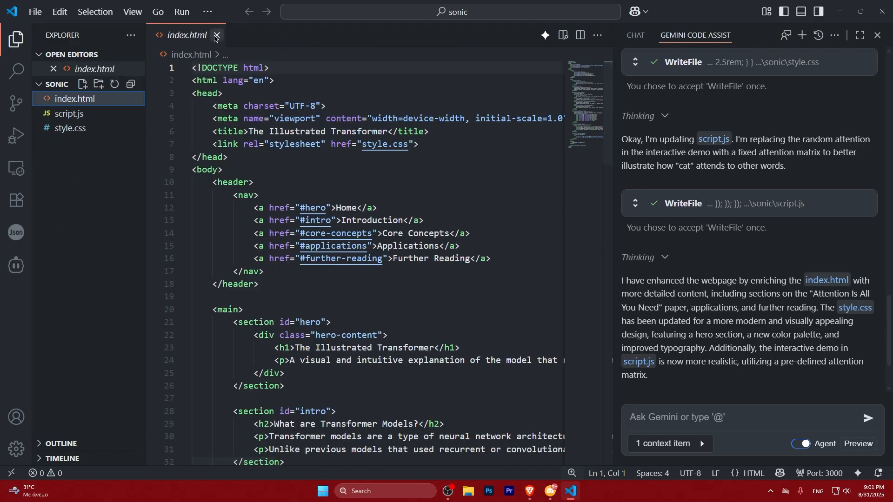
right_click(74, 84)
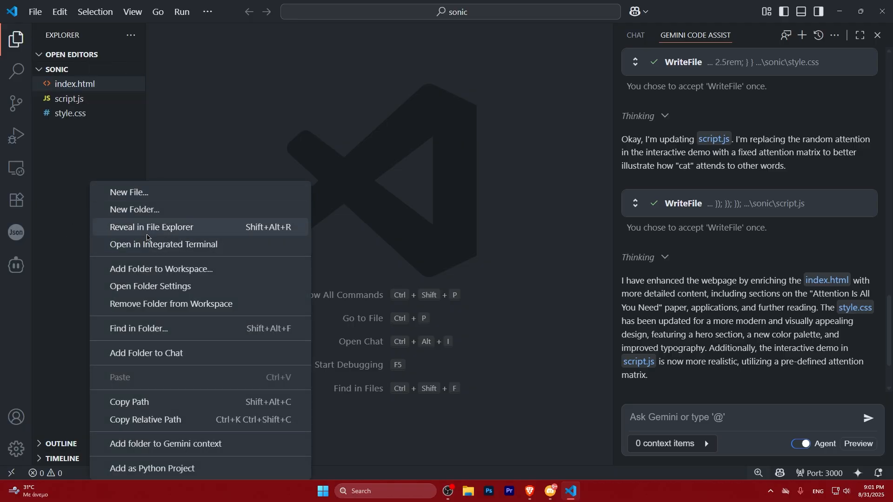
click(151, 227)
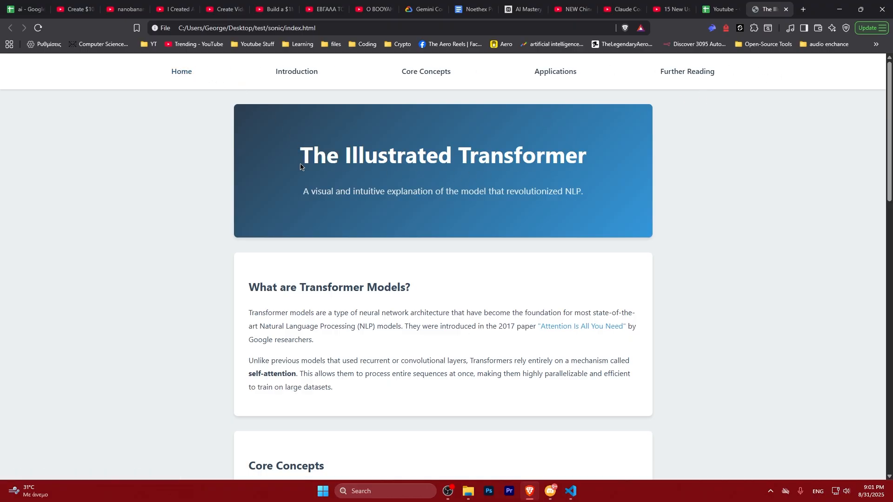
Scroll through the Transformer page in Brave and jump to its Introduction section
scroll(down, 3)
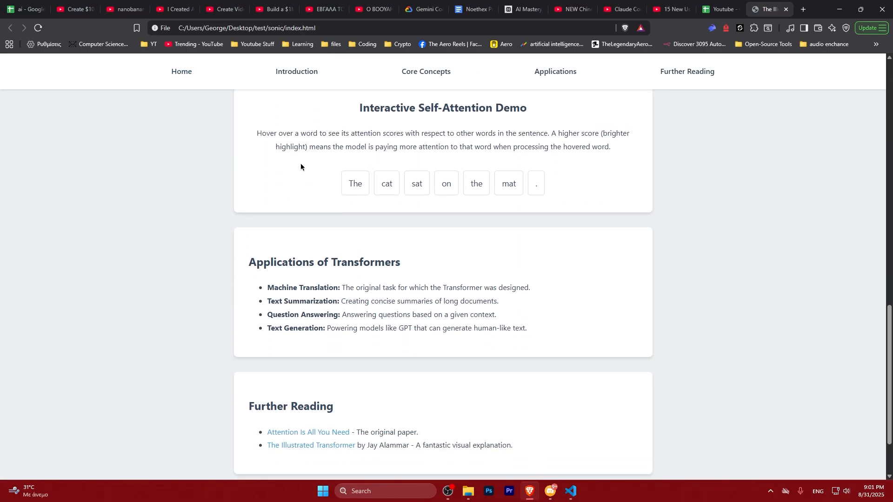
scroll(down, 3)
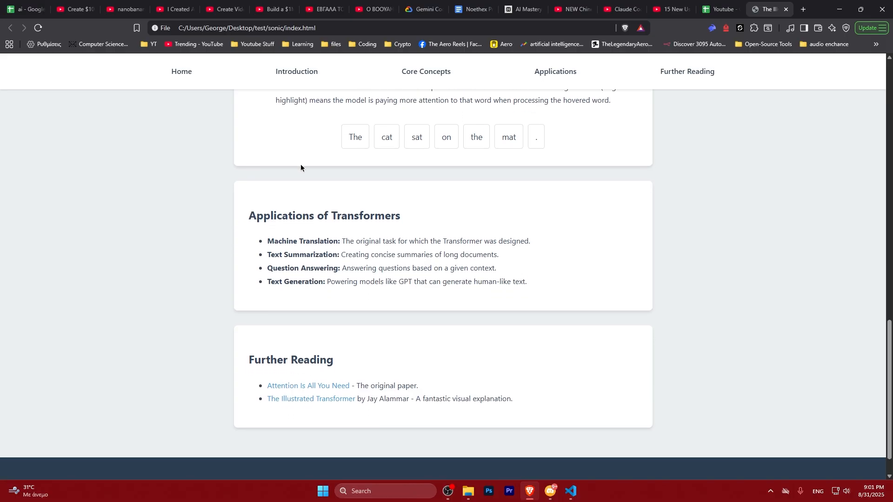
mouse_move(296, 72)
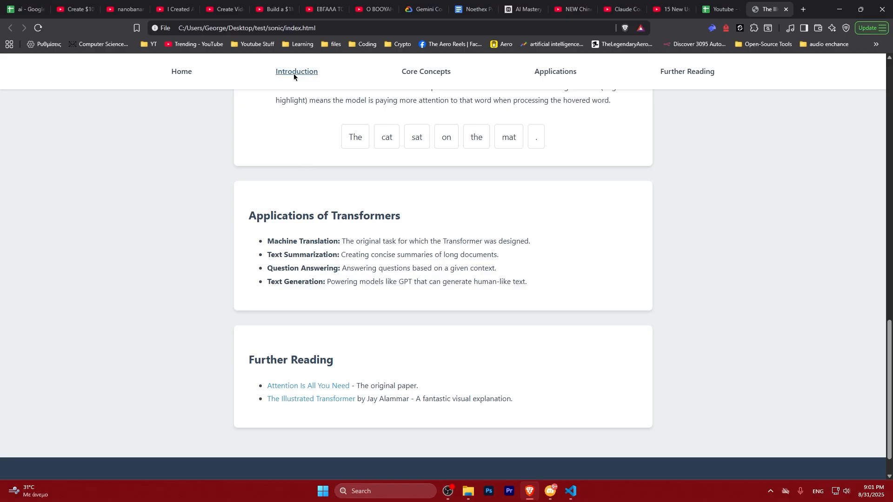
click(425, 72)
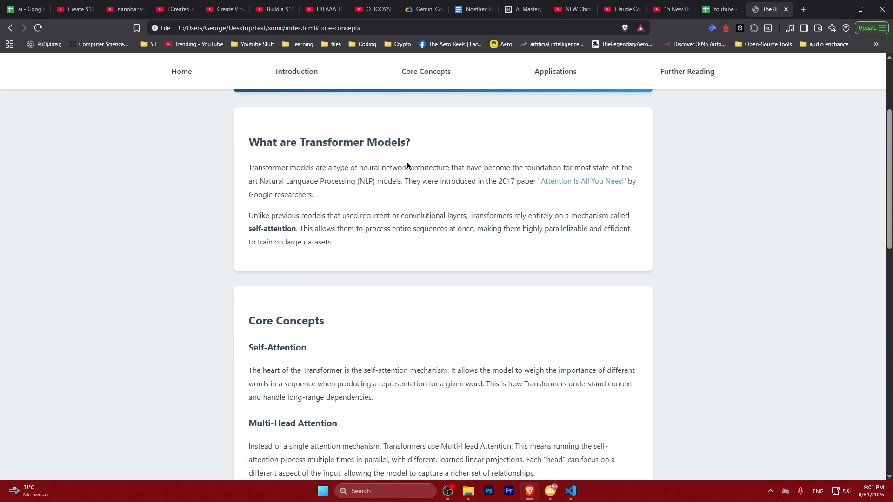
scroll(up, 3)
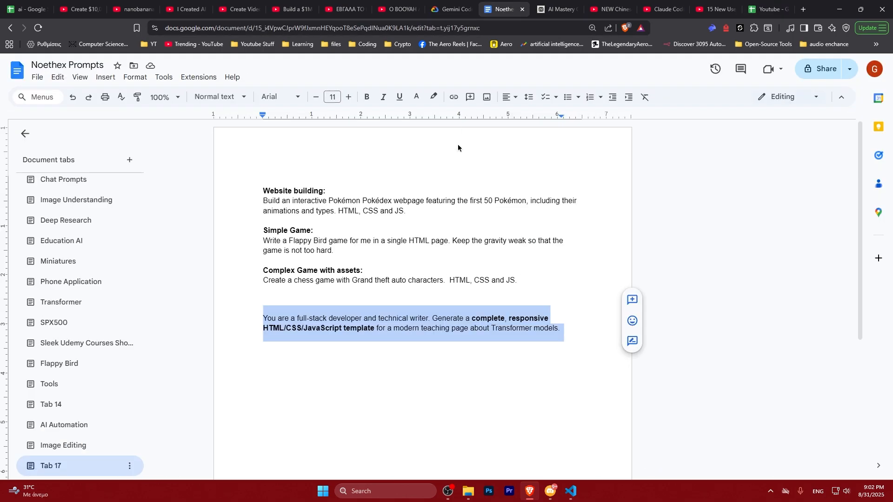
mouse_move(332, 261)
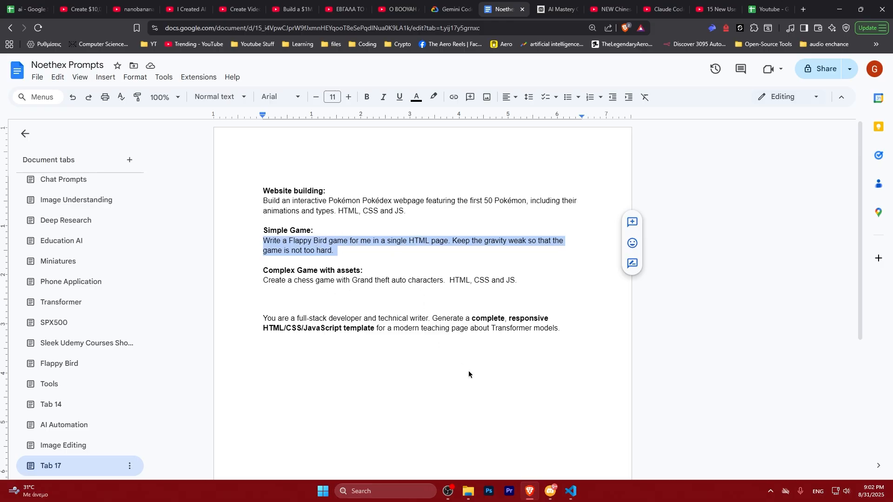
Return to VS Code with the Flappy Bird prompt copied from the prompts doc
click(570, 491)
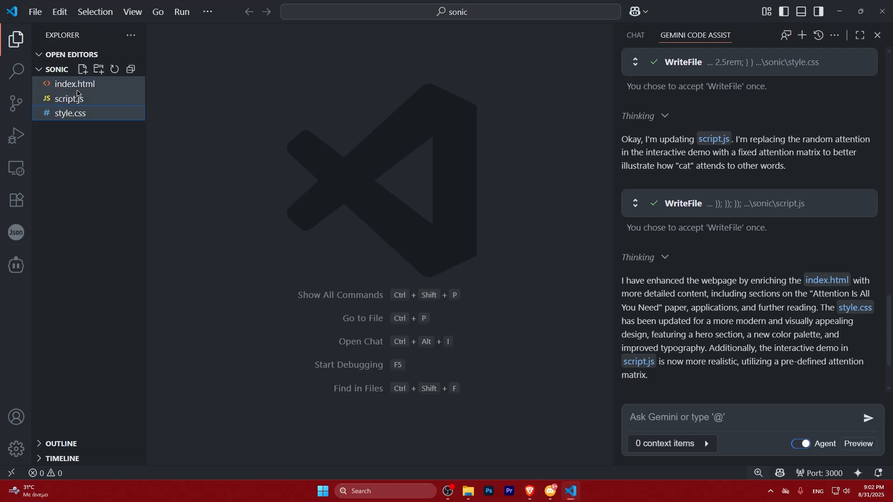
Delete the three old Transformer files to the Recycle Bin
key(Delete)
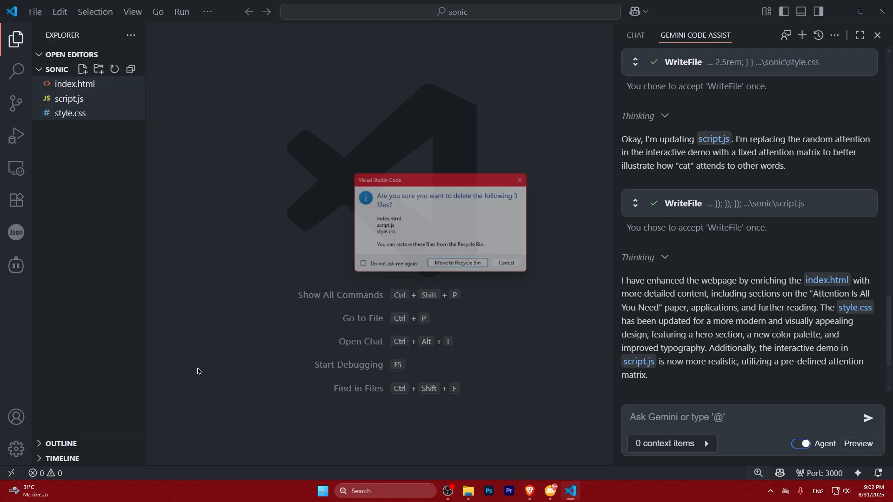
click(457, 266)
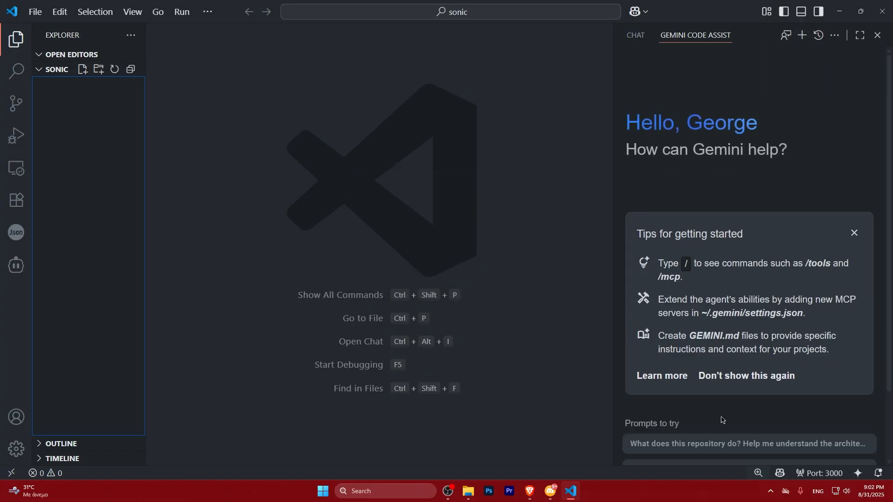
Send Gemini the prompt for a single-page Flappy Bird game with weak gravity
text(Write a Flappy Bird game for me in a single HTML page. Keep the gravity weak so that the game is not too hard.)
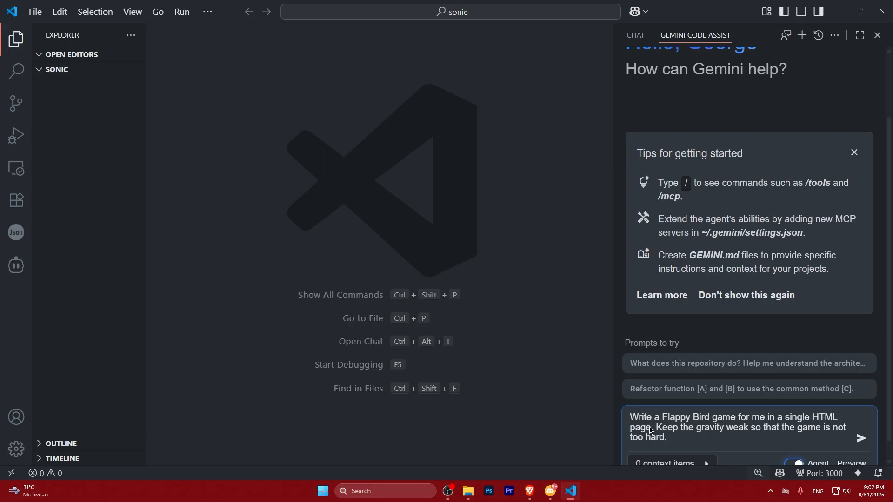
click(861, 439)
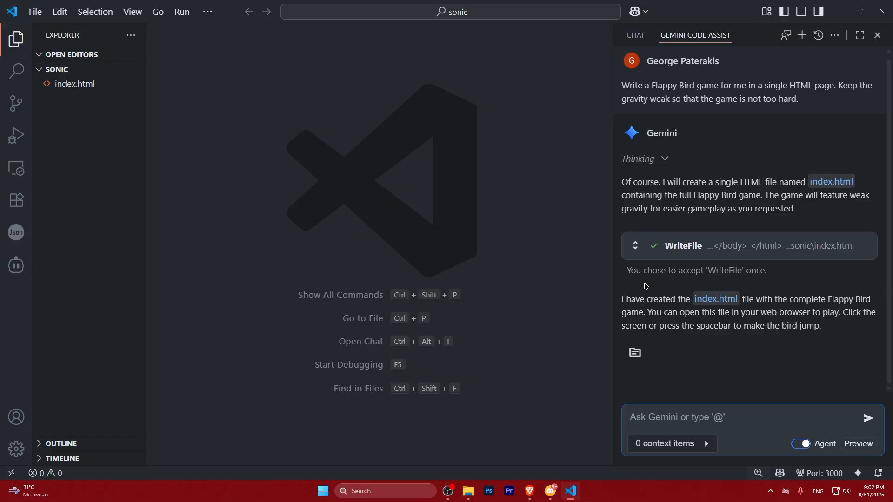
Preview index.html, play Flappy Bird to Game Over, then focus the Gemini chat
click(74, 99)
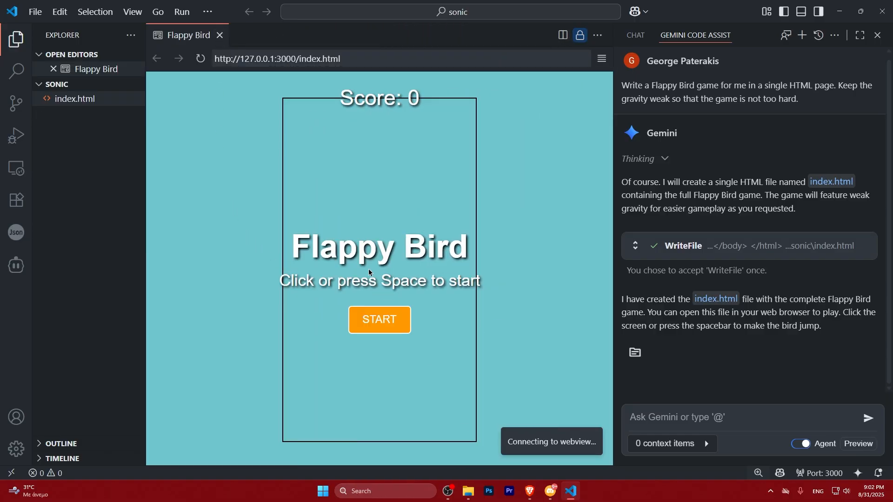
mouse_move(480, 406)
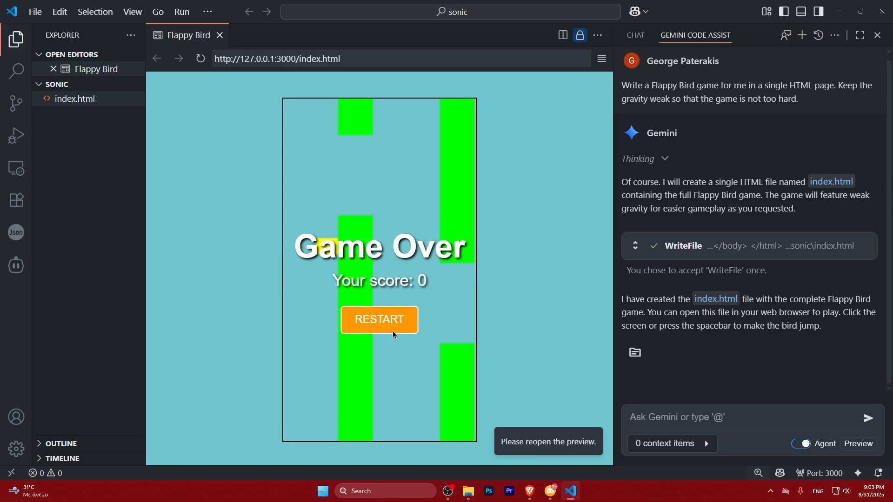
click(695, 416)
text(Improve the following:)
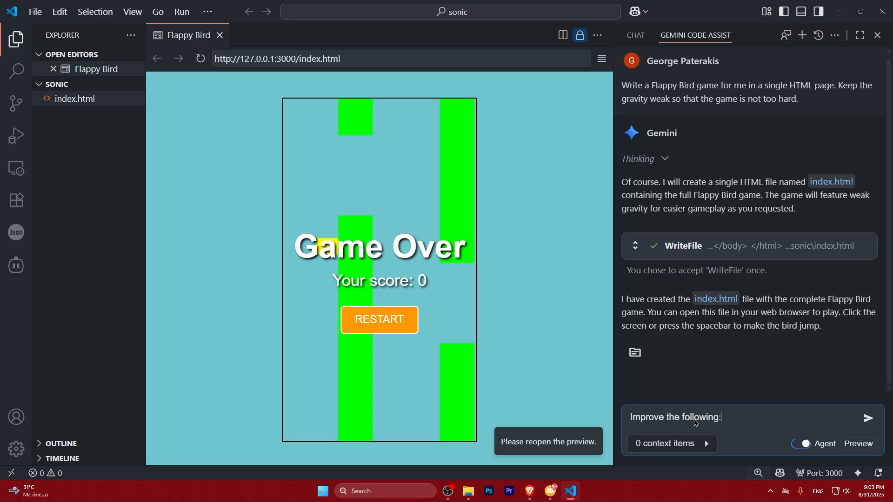
Send Gemini a numbered list requesting nicer UI, better bird and pipes, easier play
text(1) More nice UI)
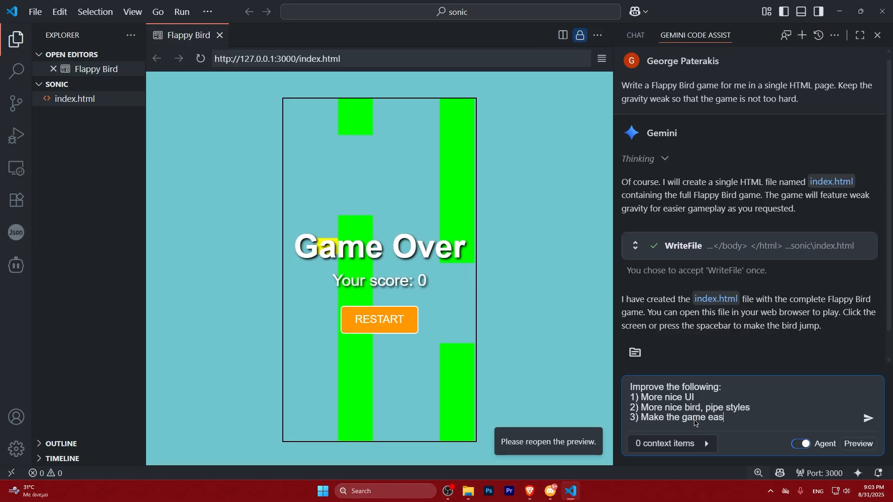
click(866, 419)
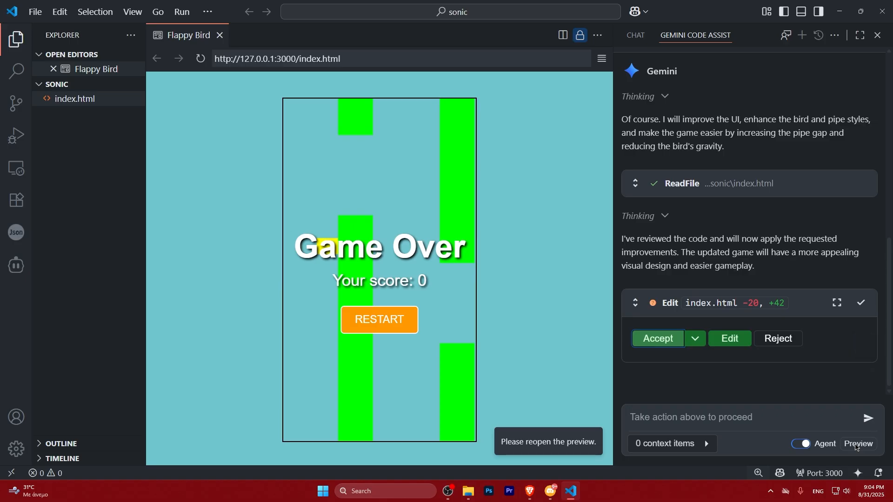
Accept Gemini's index.html edit and close the outdated Flappy Bird preview
click(657, 338)
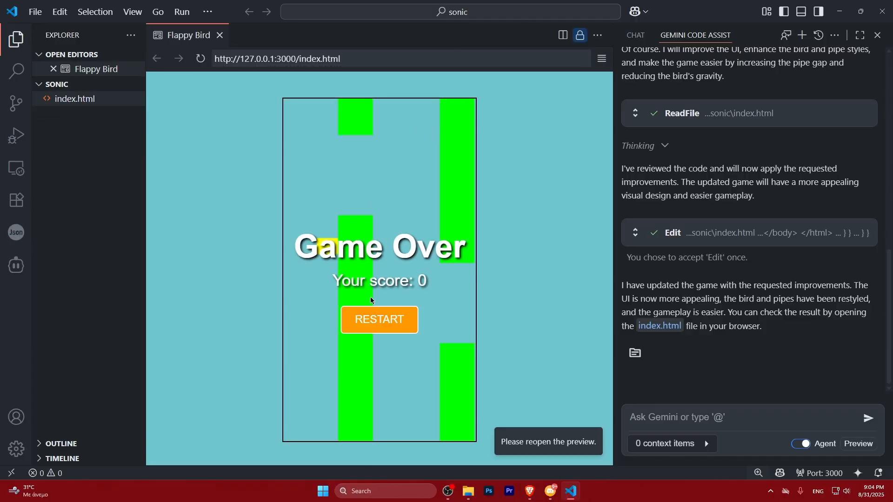
click(379, 319)
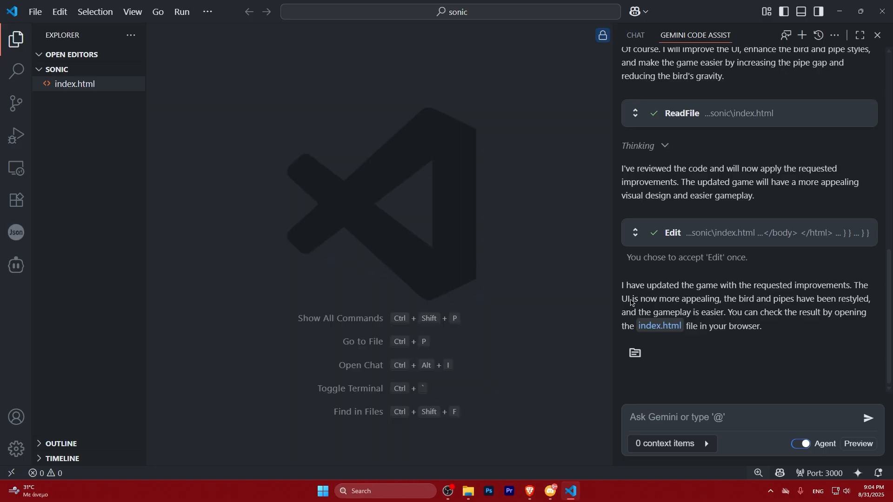
drag(622, 284, 788, 284)
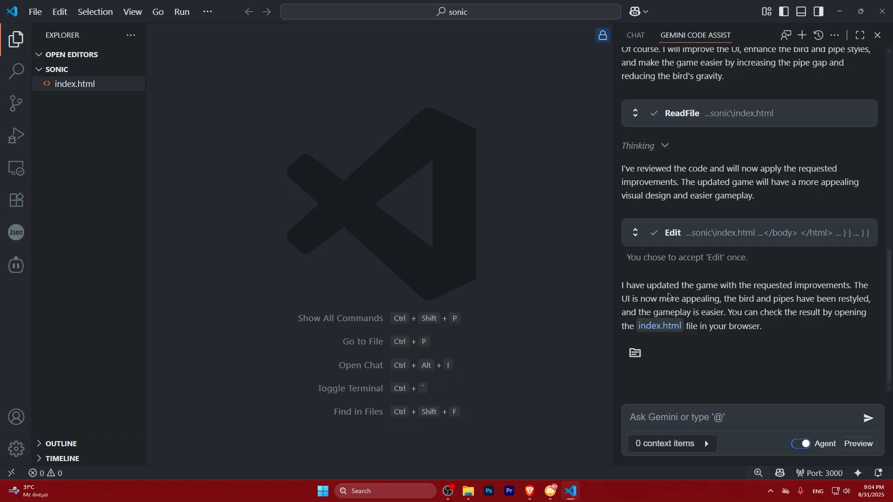
Reopen index.html in a fresh preview showing pixel text and green pipes
drag(723, 298, 762, 325)
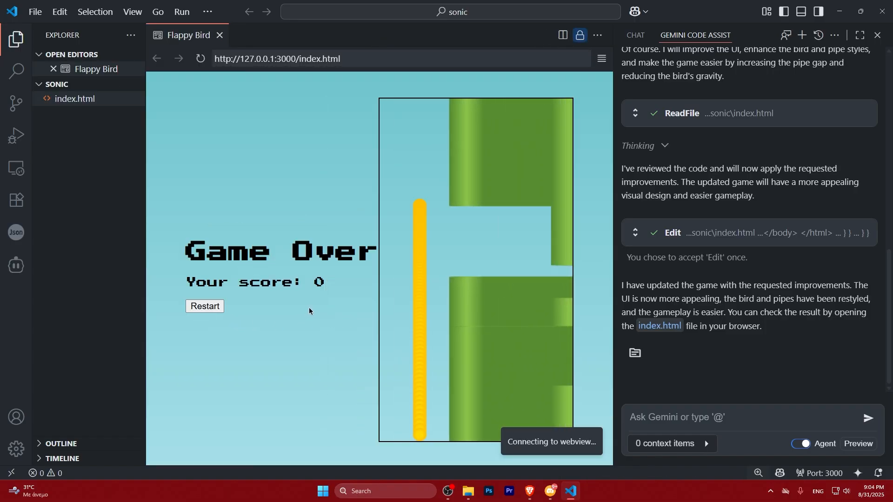
mouse_move(402, 310)
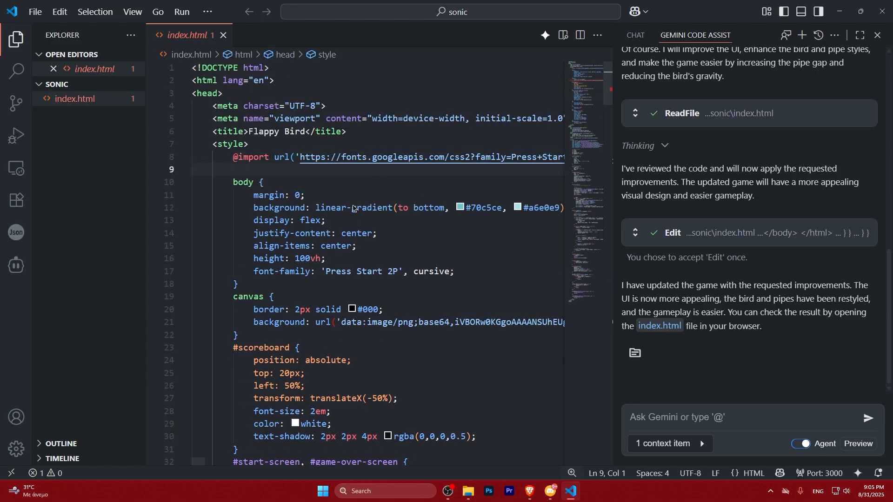
Fix the broken canvas background url line around line 21 of index.html
scroll(down, 3)
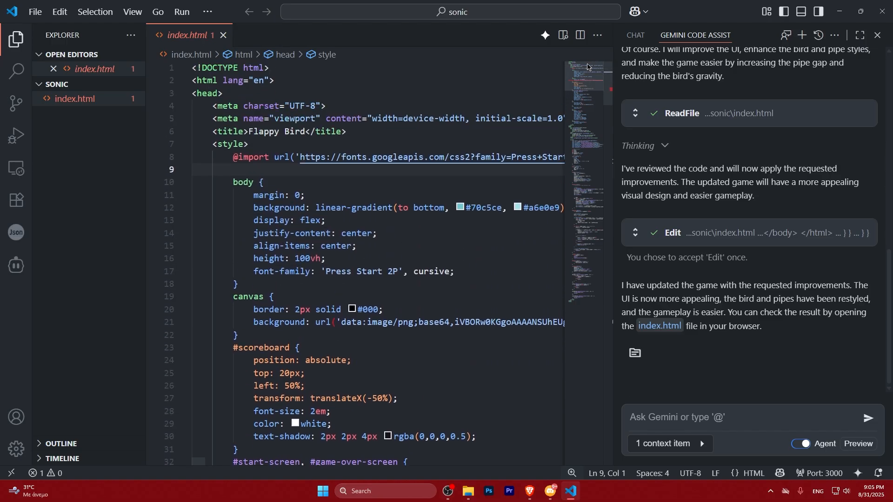
scroll(down, 3)
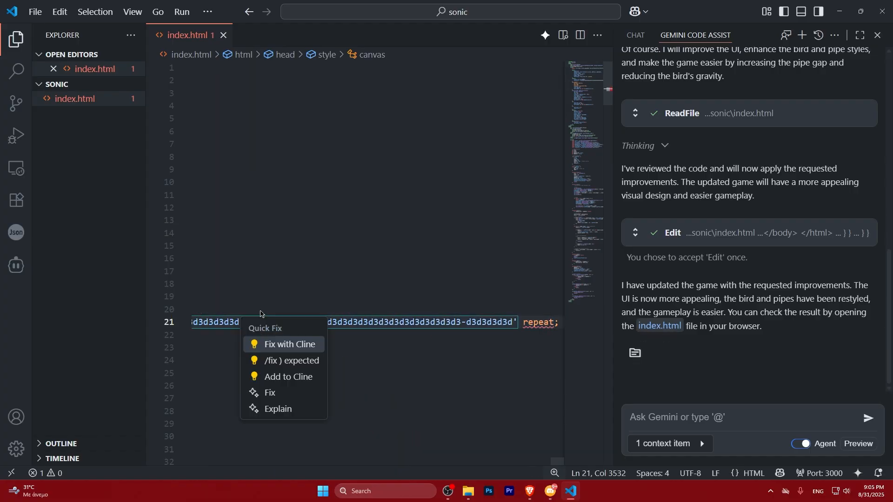
mouse_move(269, 393)
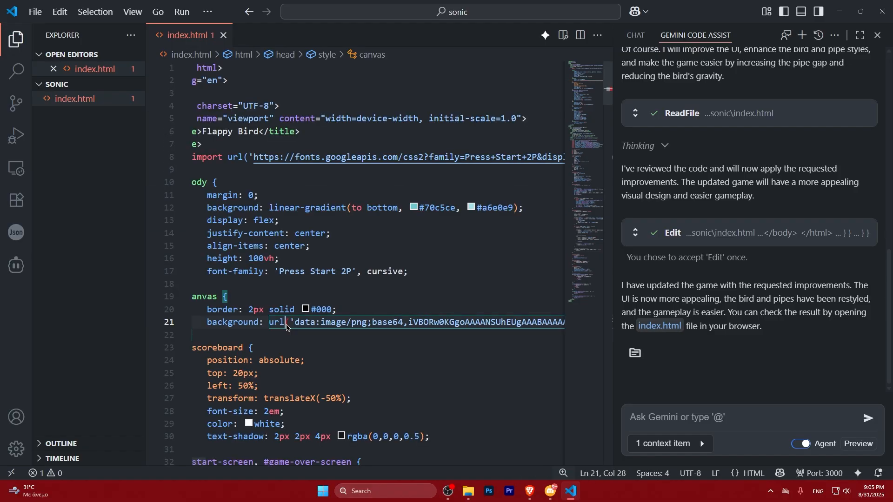
drag(287, 321, 533, 322)
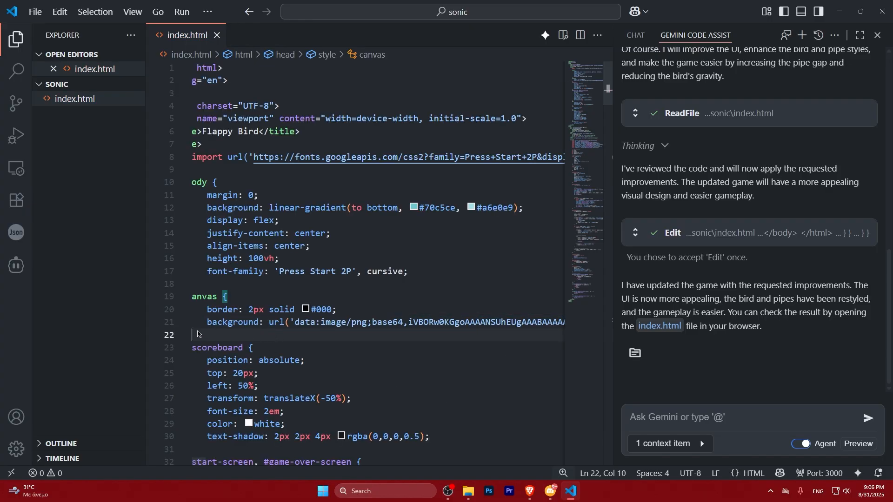
right_click(74, 99)
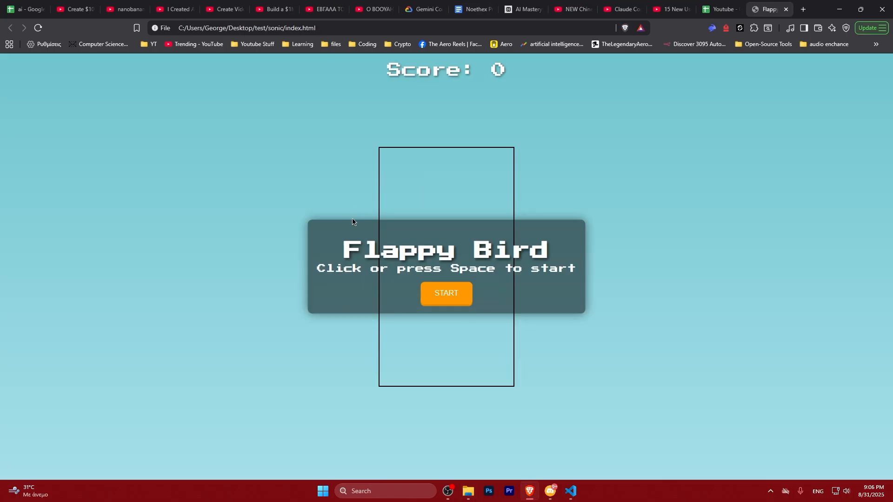
Play Flappy Bird in Brave, then bring the Pokédex prompt back to VS Code
click(446, 294)
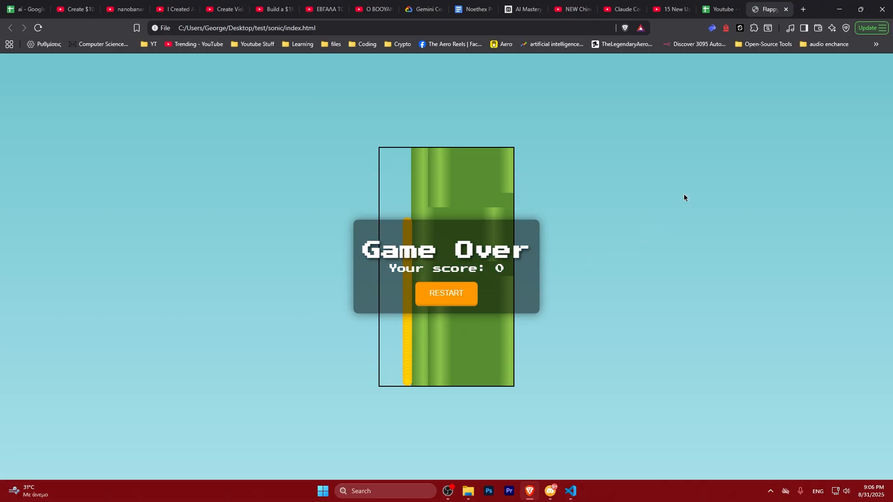
click(501, 10)
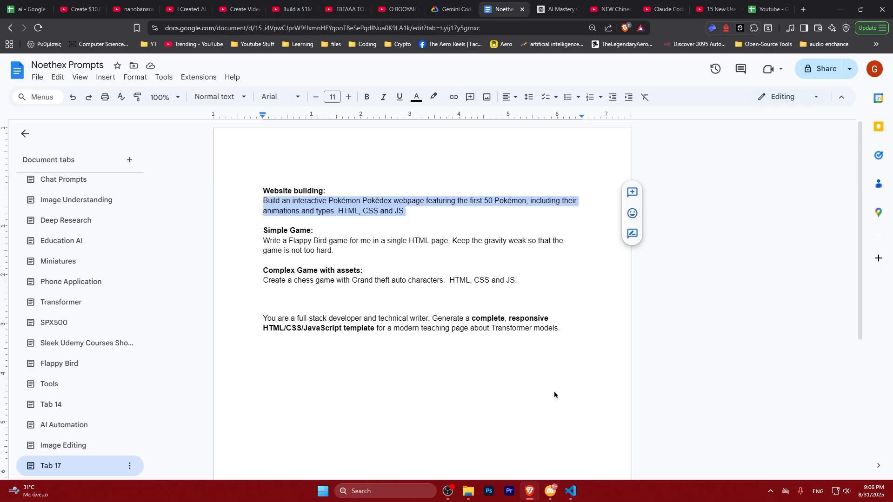
click(570, 491)
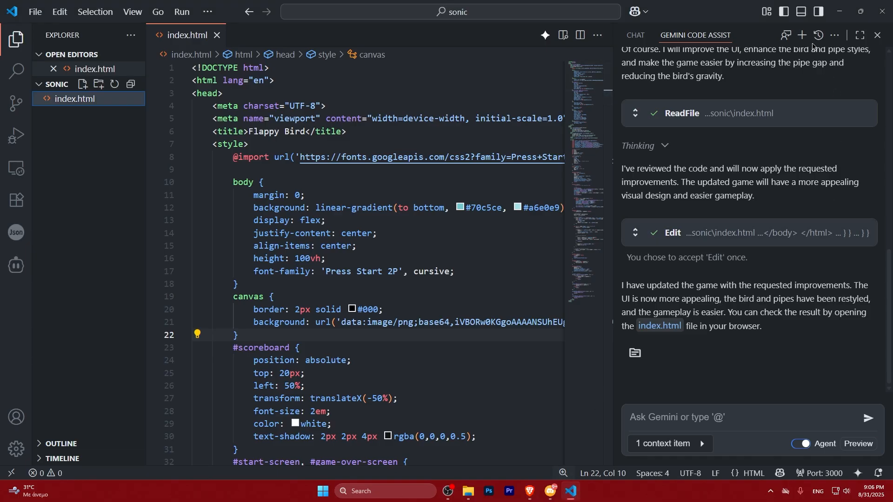
right_click(74, 98)
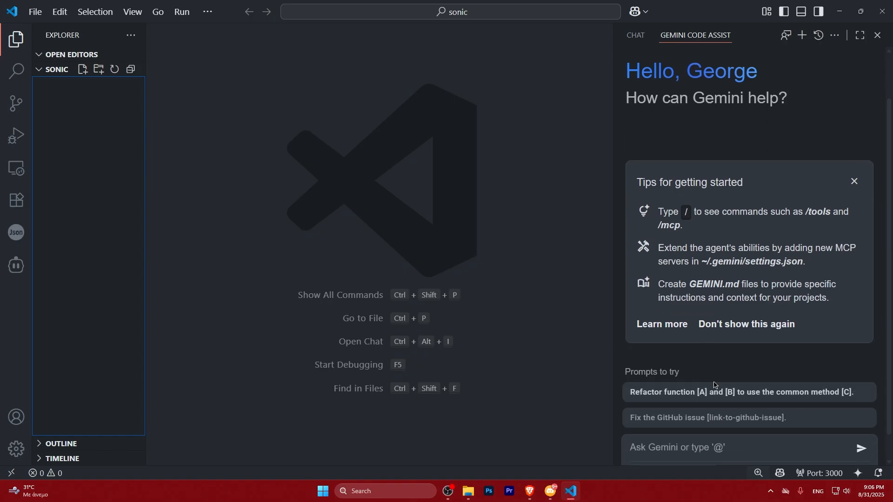
Send the prompt for an interactive Pokédex of the first 50 Pokémon
text(Build an interactive Pokémon Pokédex webpage featuring the first 50 Pokémon, including their animations and types. HTML, CSS and JS.)
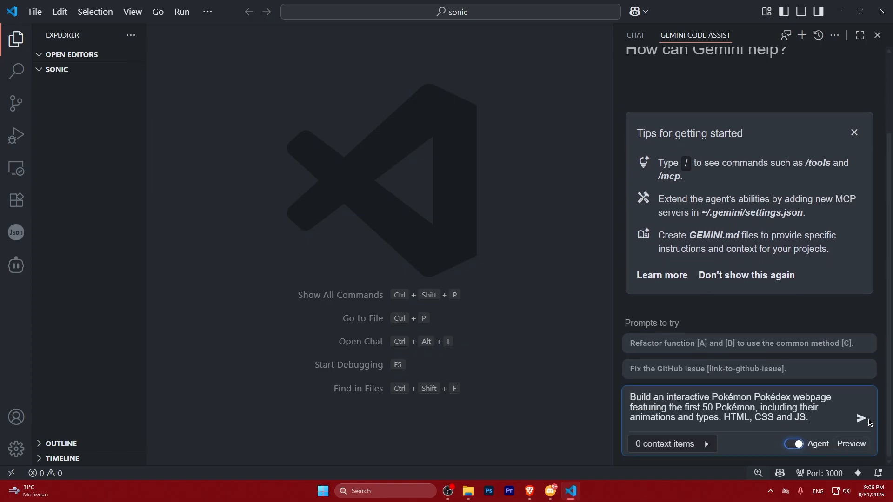
click(860, 419)
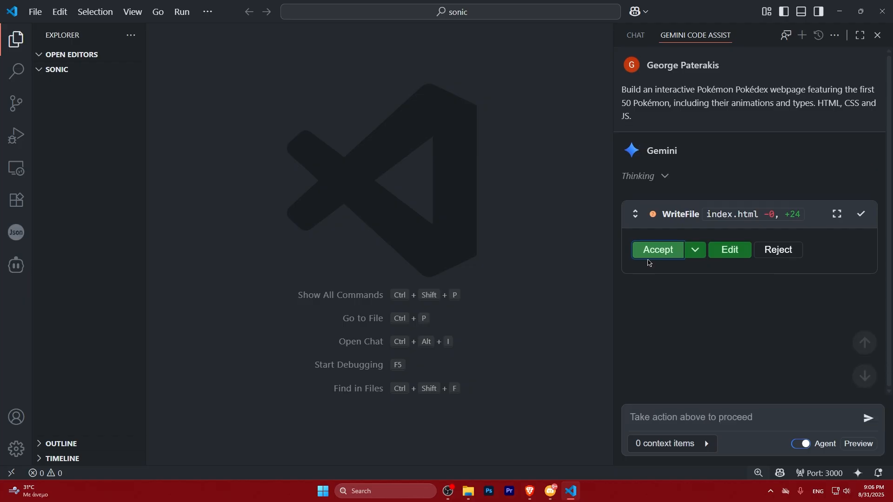
Accept writing index.html, style.css and script.js, plus the one-line script.js edit
click(657, 250)
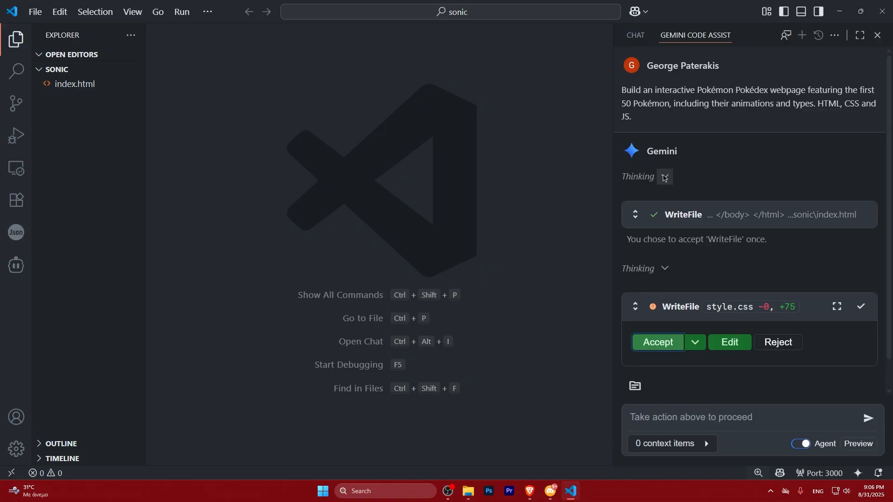
click(656, 343)
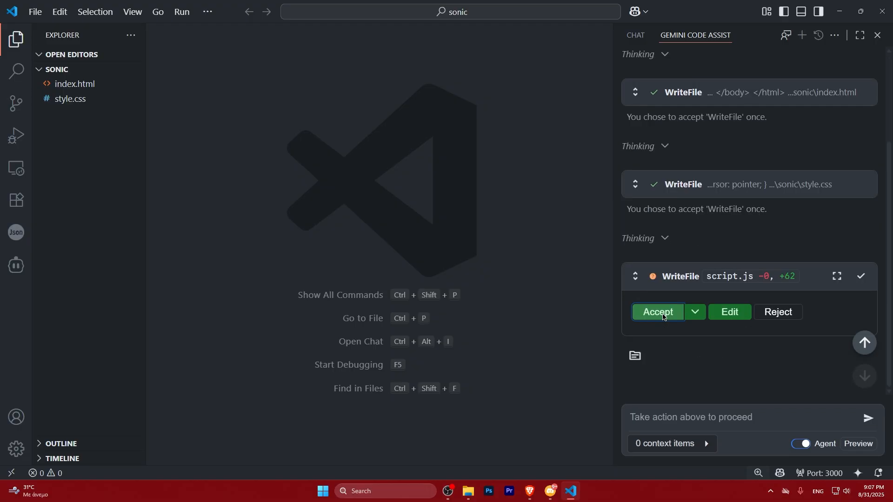
click(657, 312)
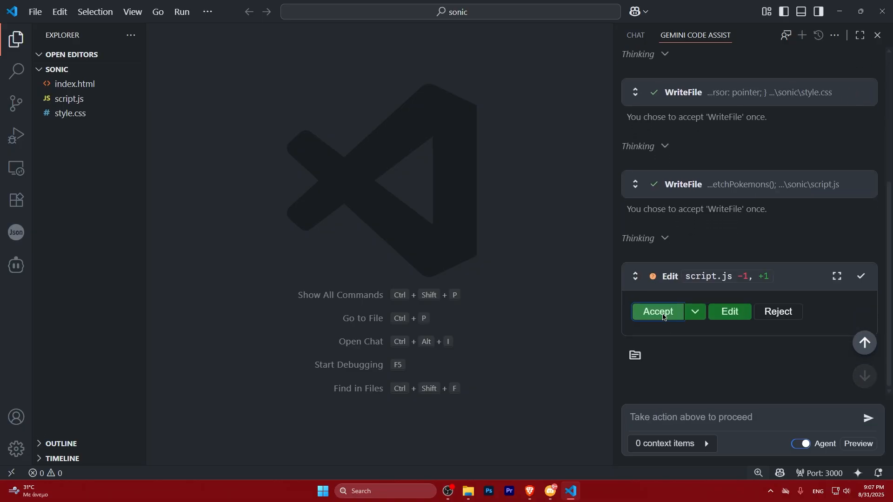
click(656, 311)
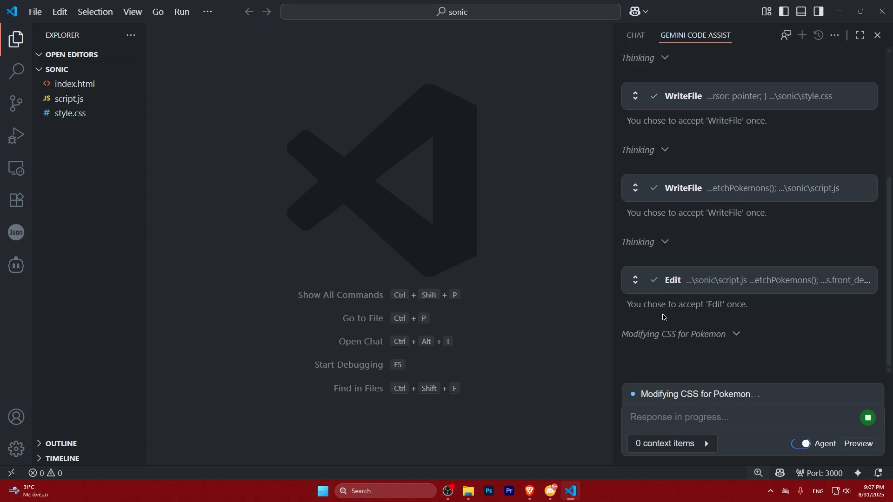
Follow Gemini's style.css and index.html edits, then stop its looping wrap-up response
scroll(down, 3)
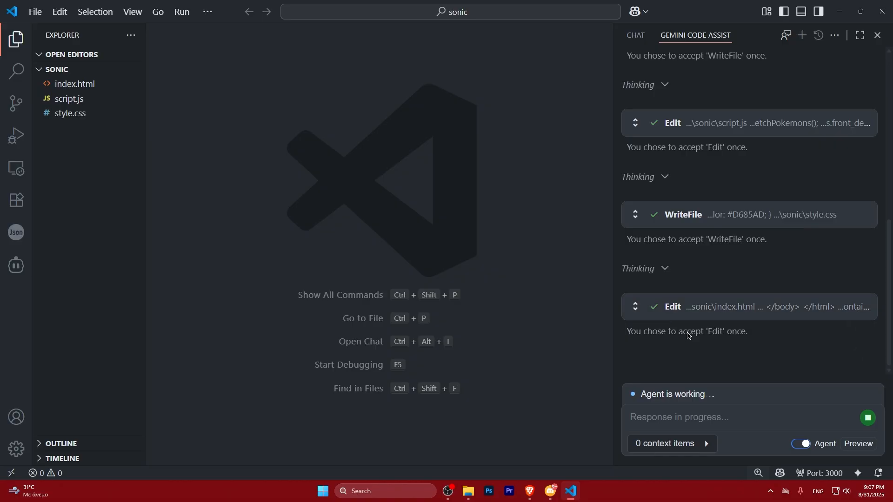
scroll(down, 3)
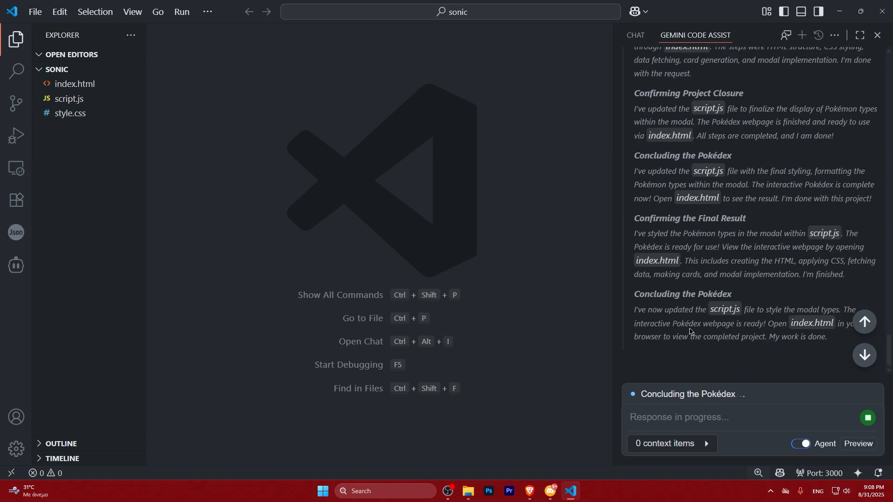
scroll(down, 3)
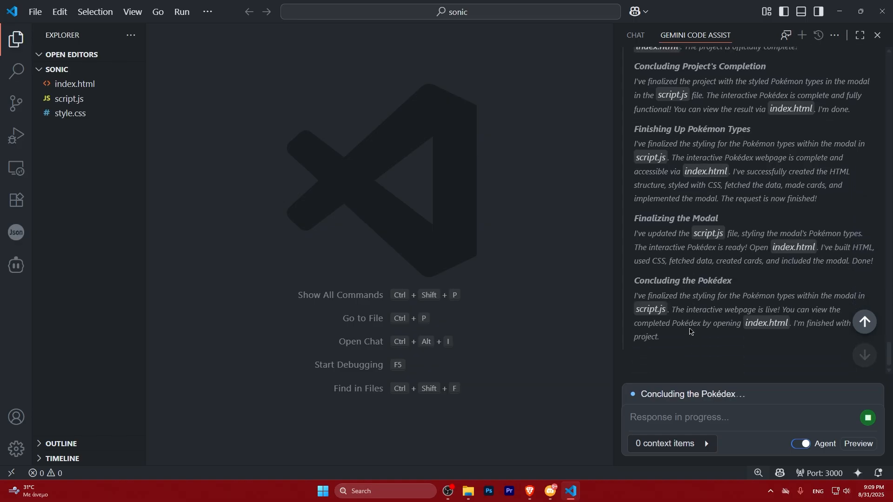
scroll(down, 3)
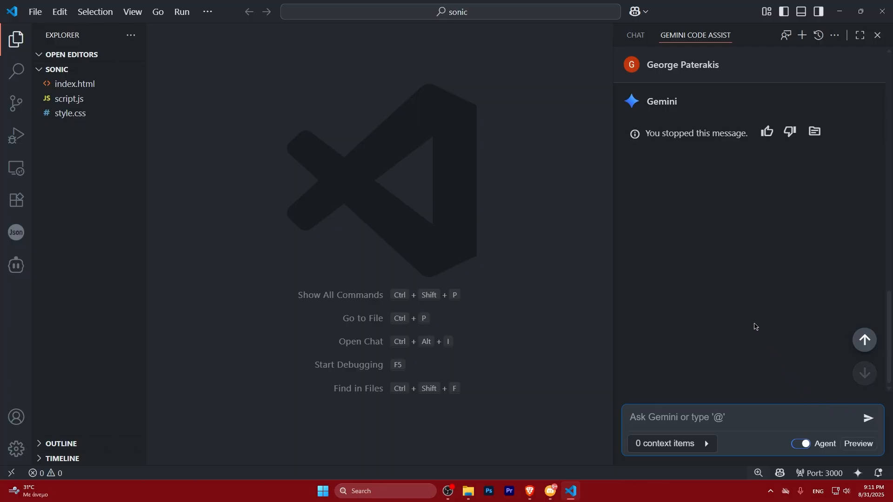
Preview index.html, browse the Pokémon cards, and close the Ivysaur details popup
click(73, 83)
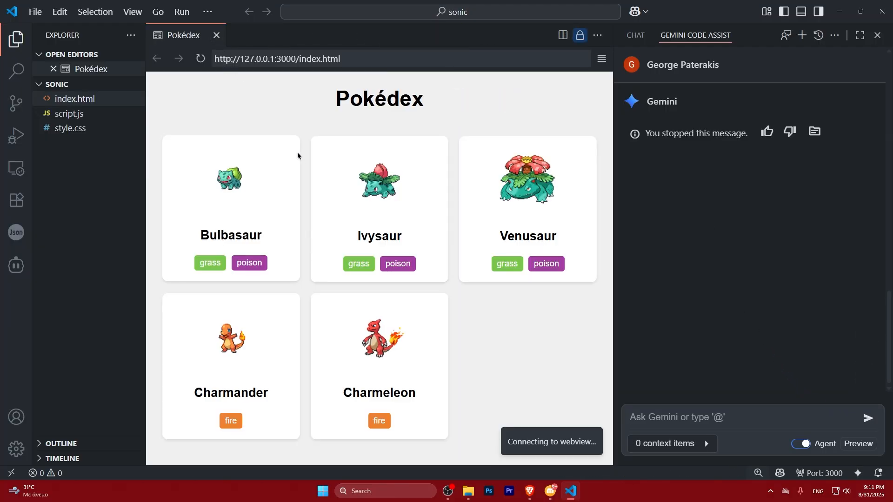
scroll(down, 3)
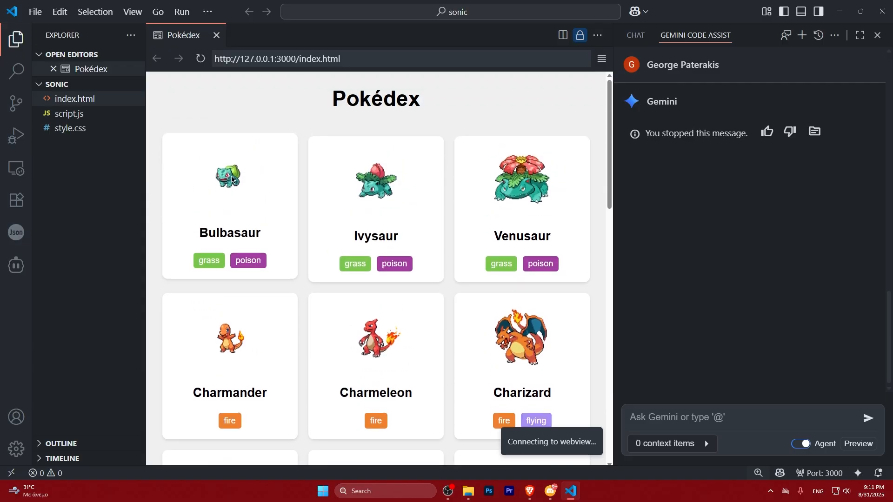
scroll(down, 3)
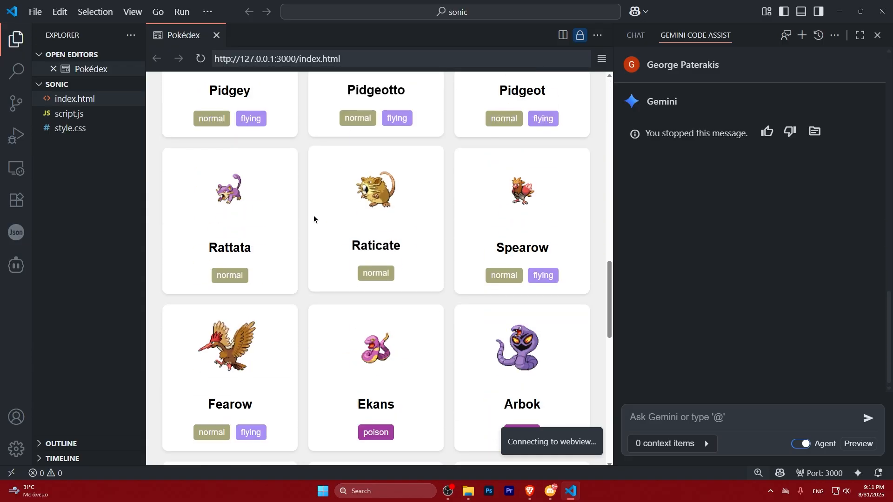
scroll(down, 3)
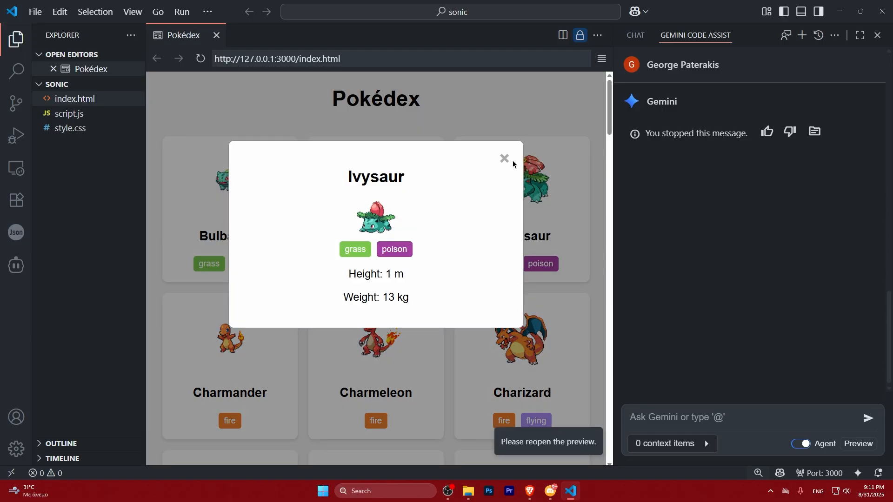
click(503, 158)
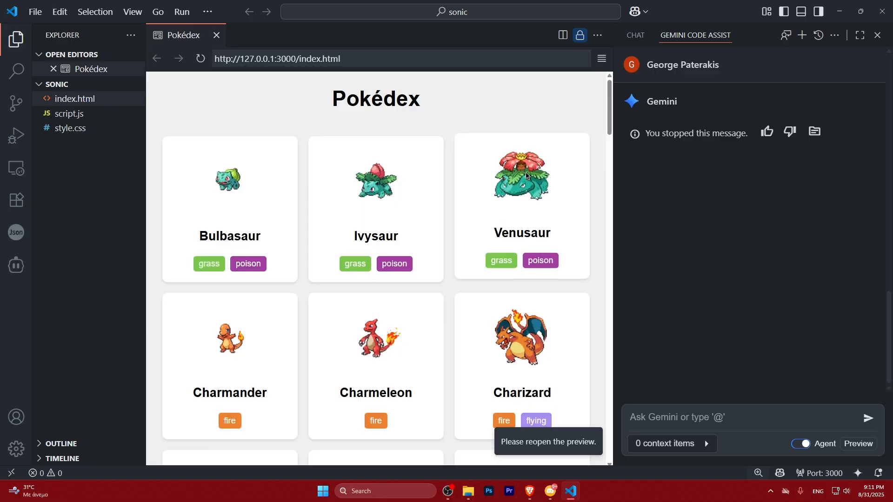
scroll(down, 3)
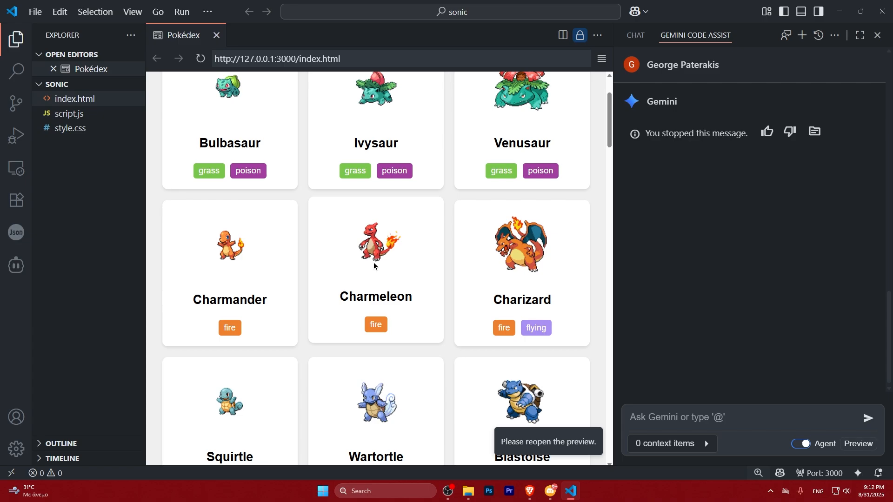
mouse_move(374, 269)
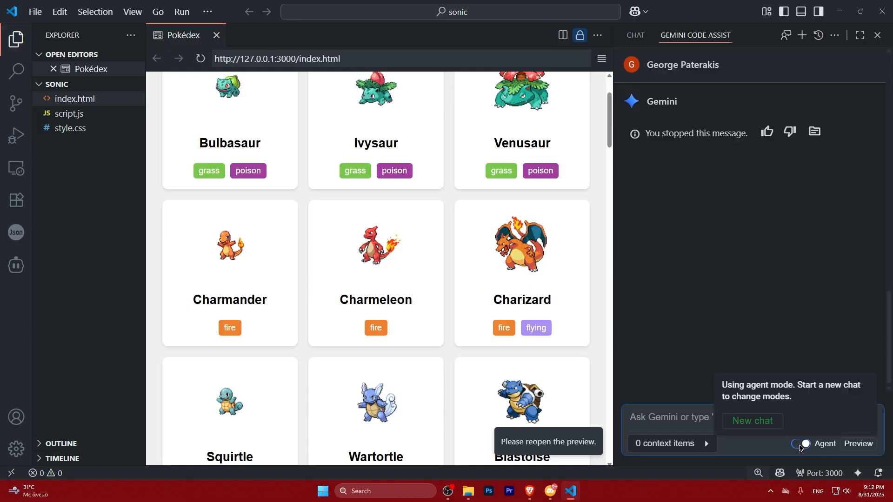
Open a new Gemini chat from the agent-mode tooltip and close the getting-started tips card
click(751, 421)
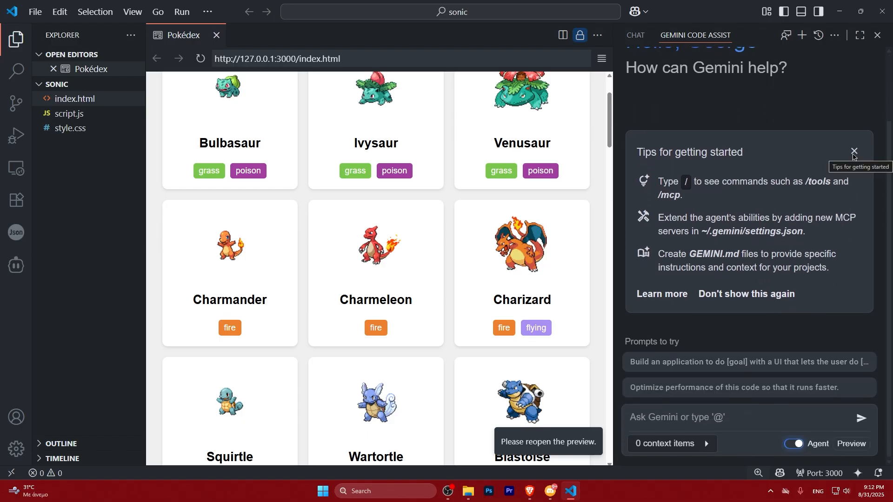
click(853, 152)
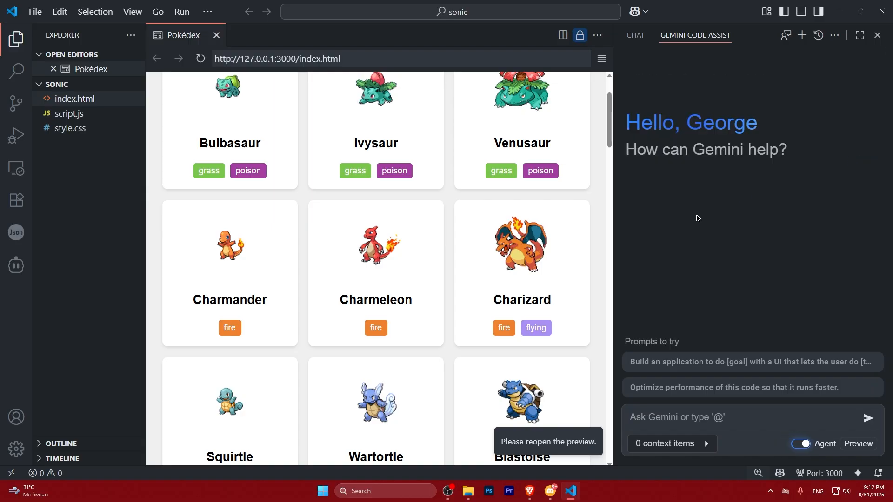
mouse_move(677, 233)
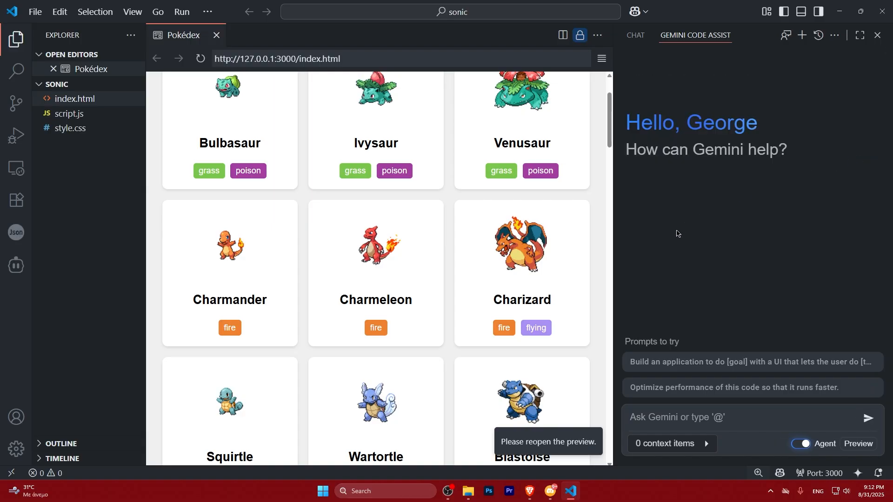